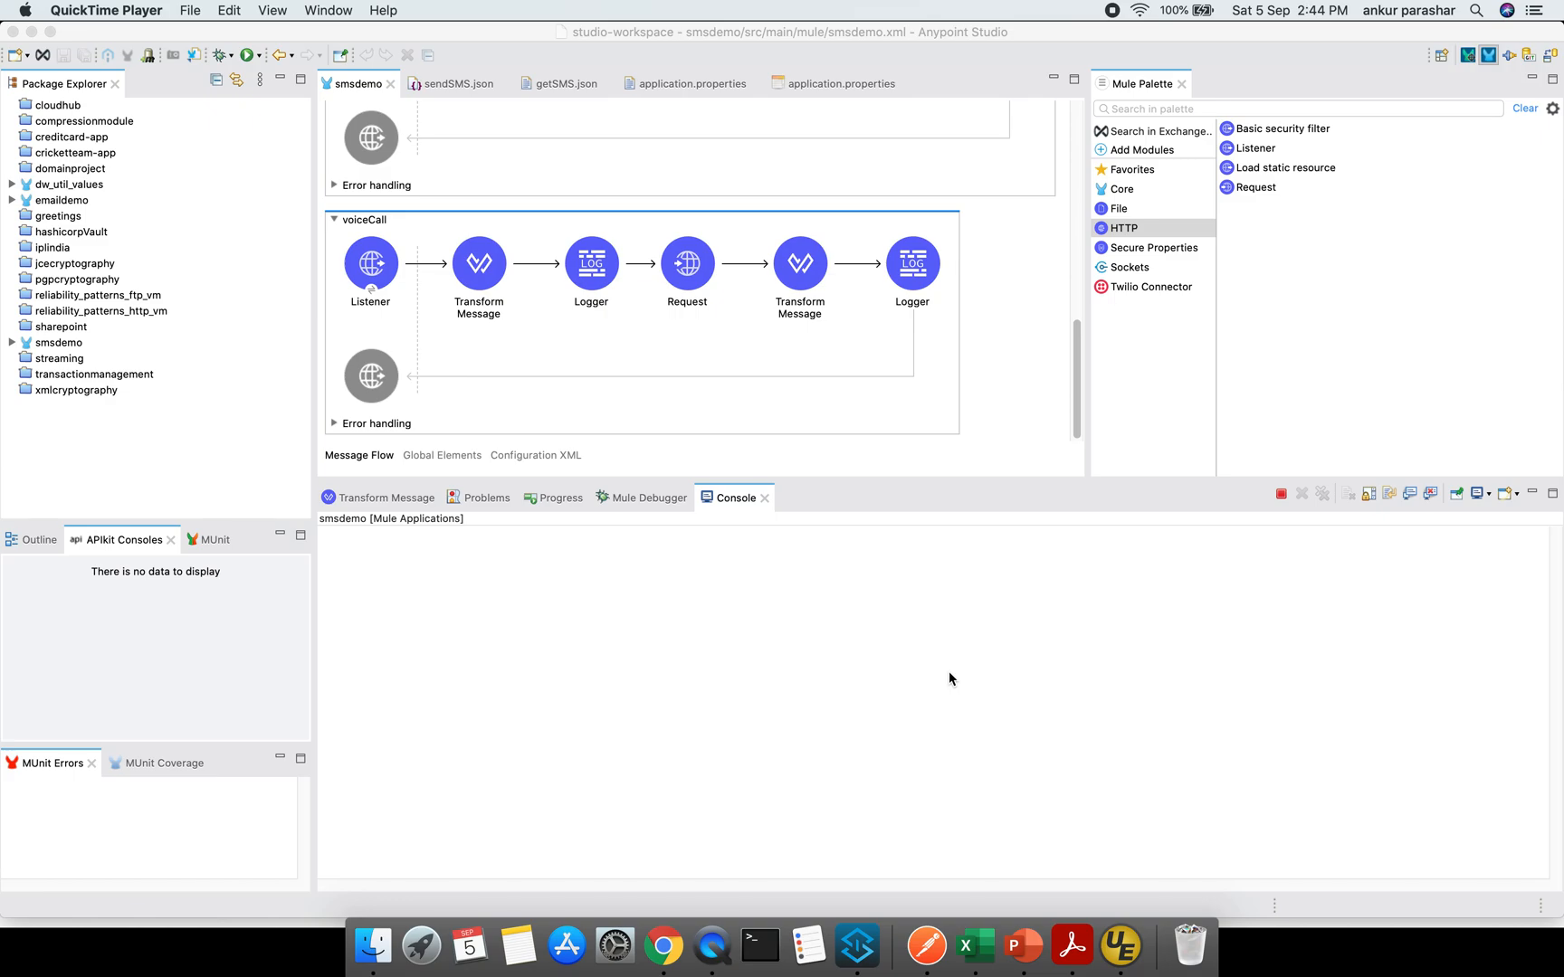
mouse_move(1020, 865)
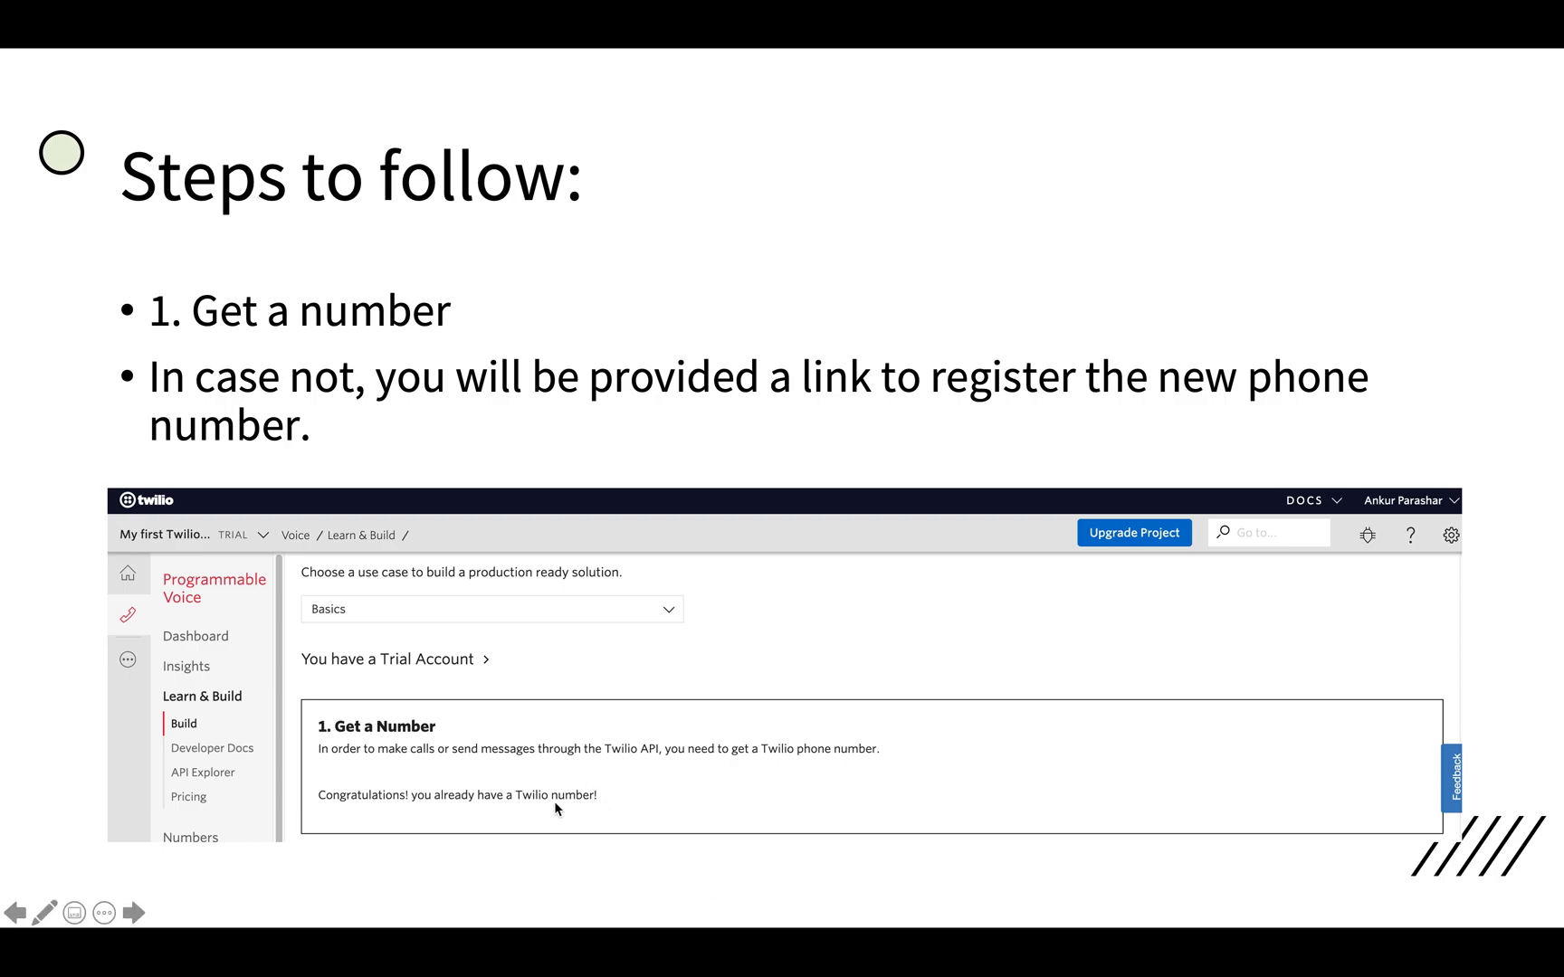
mouse_move(899, 633)
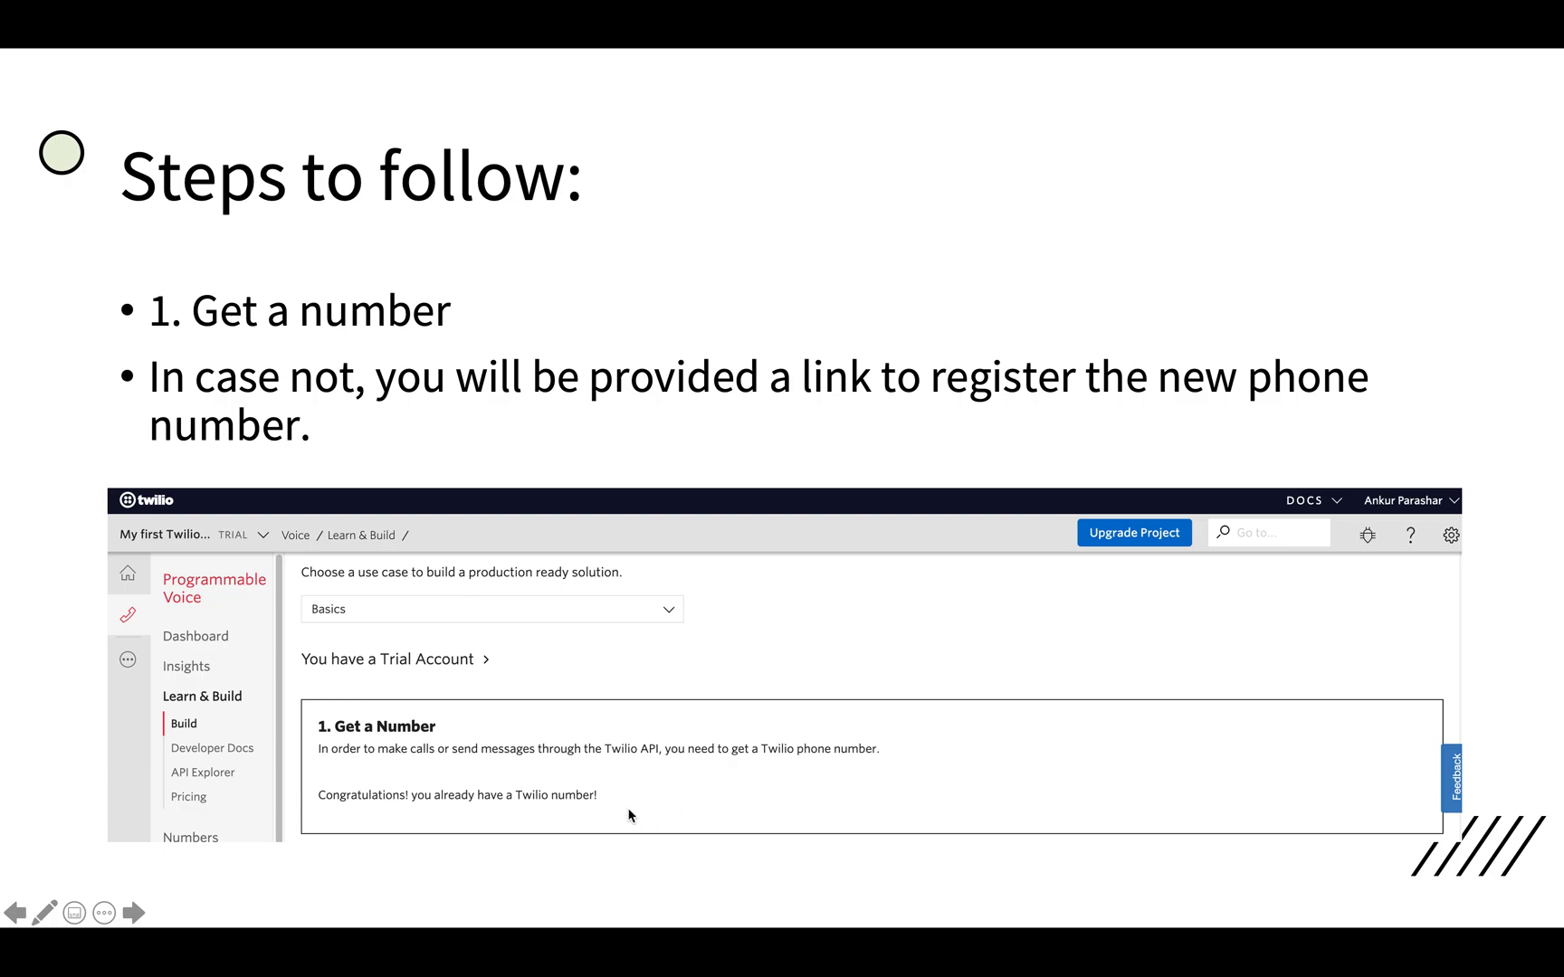
mouse_move(507, 807)
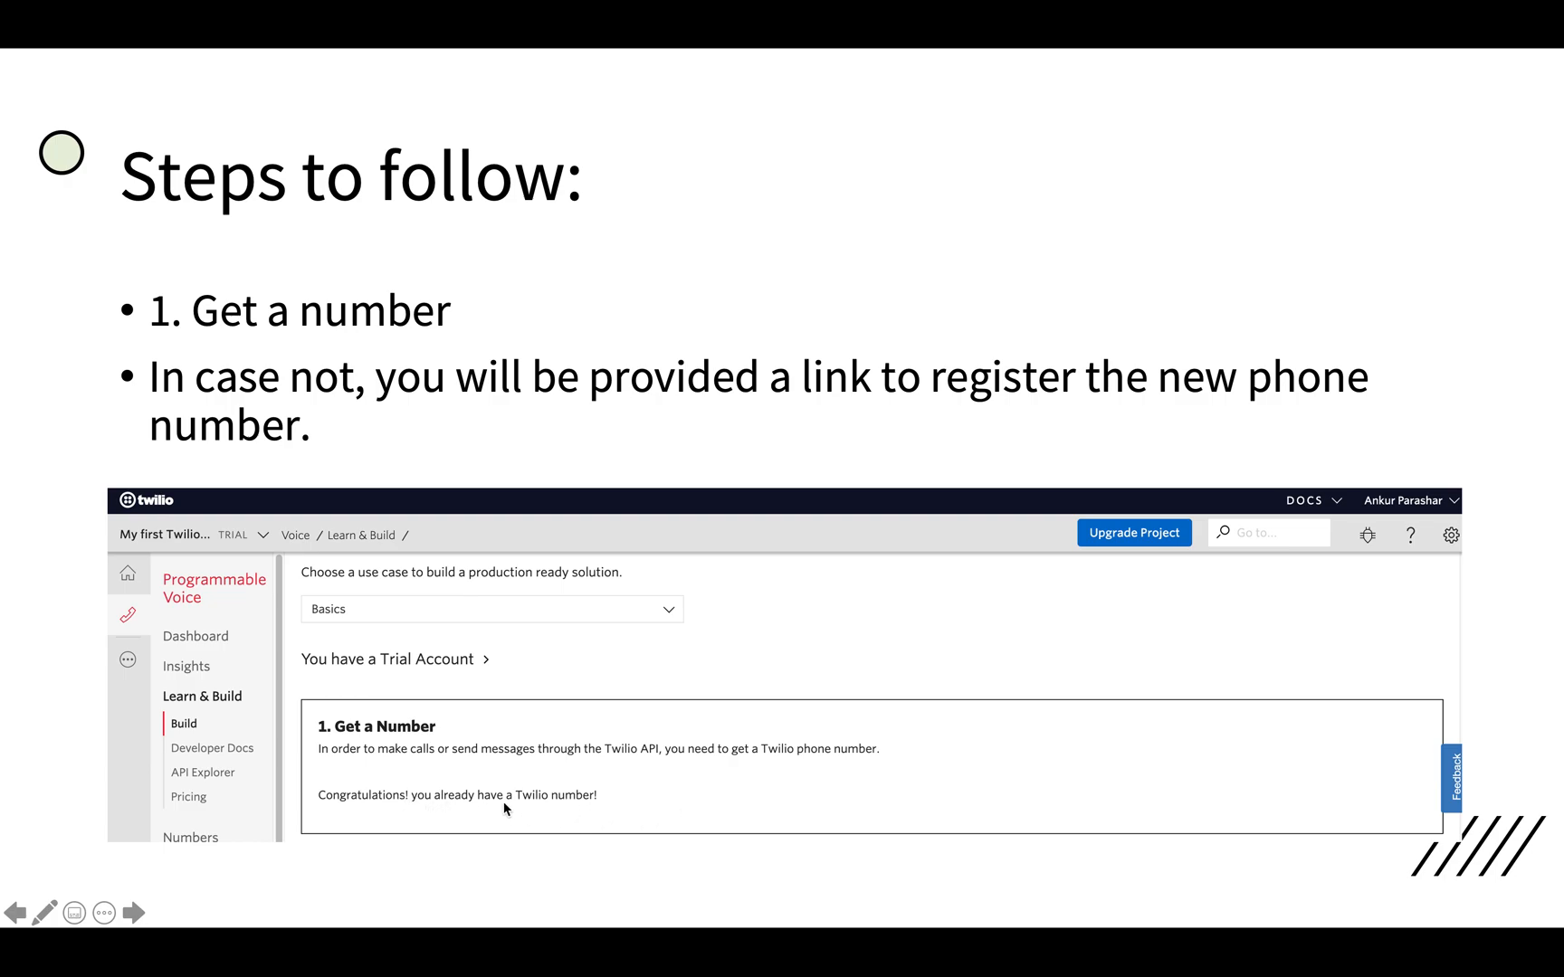
mouse_move(595, 802)
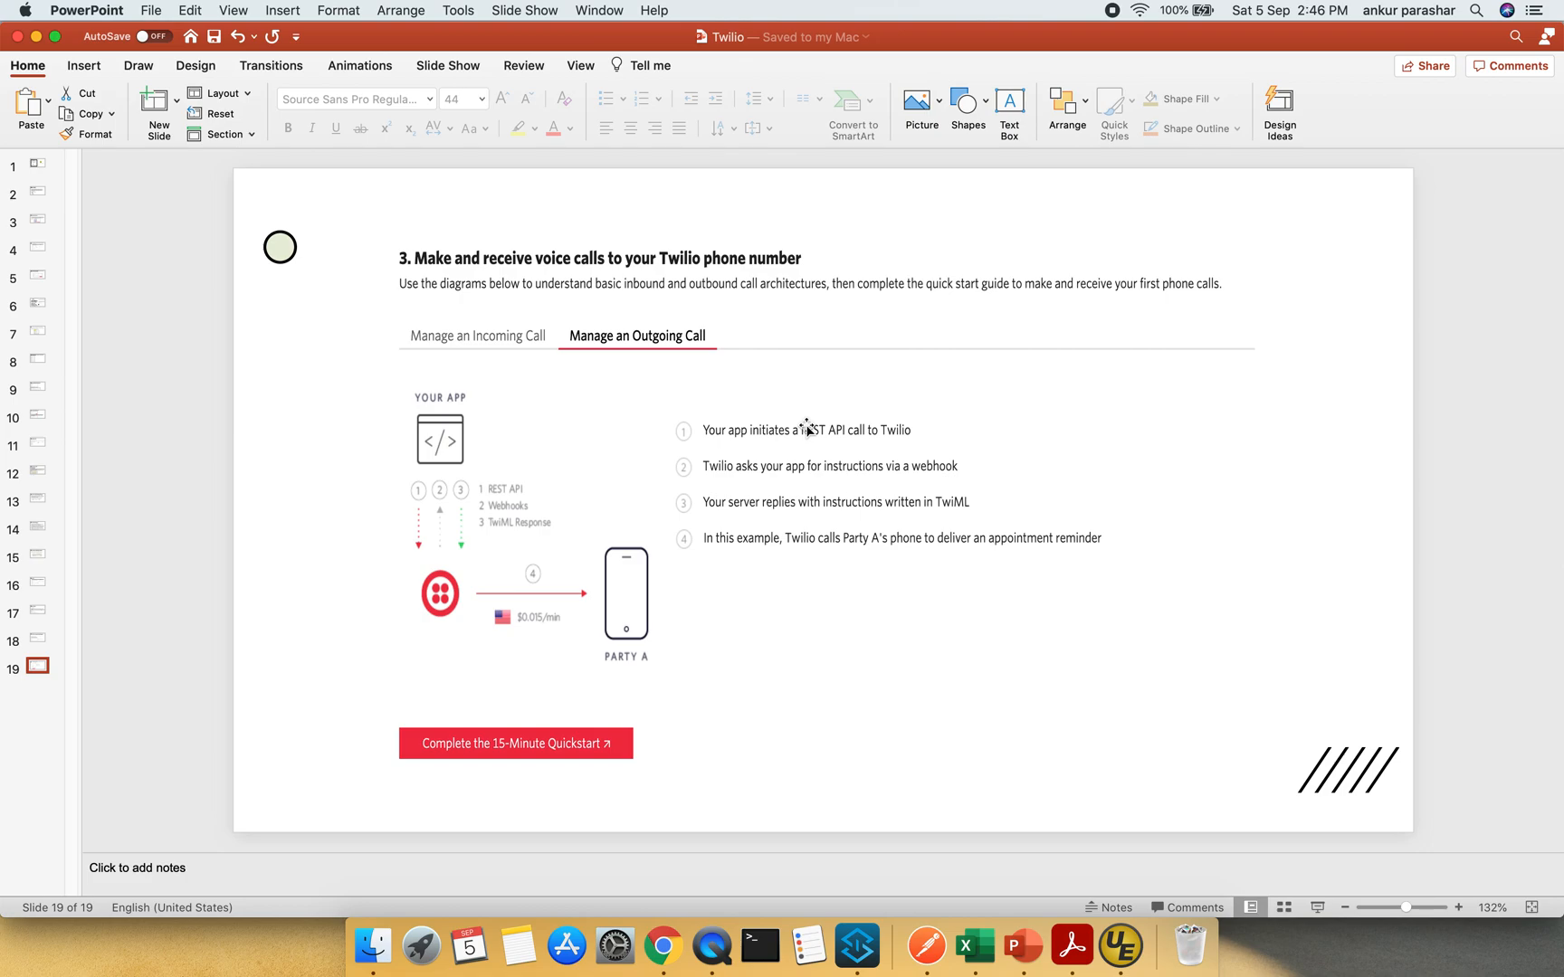
- Review the voiceCall HTTP Listener: HTTP_Listener_config, path /voicecall, POST allowed, General and Advanced settings
click(857, 946)
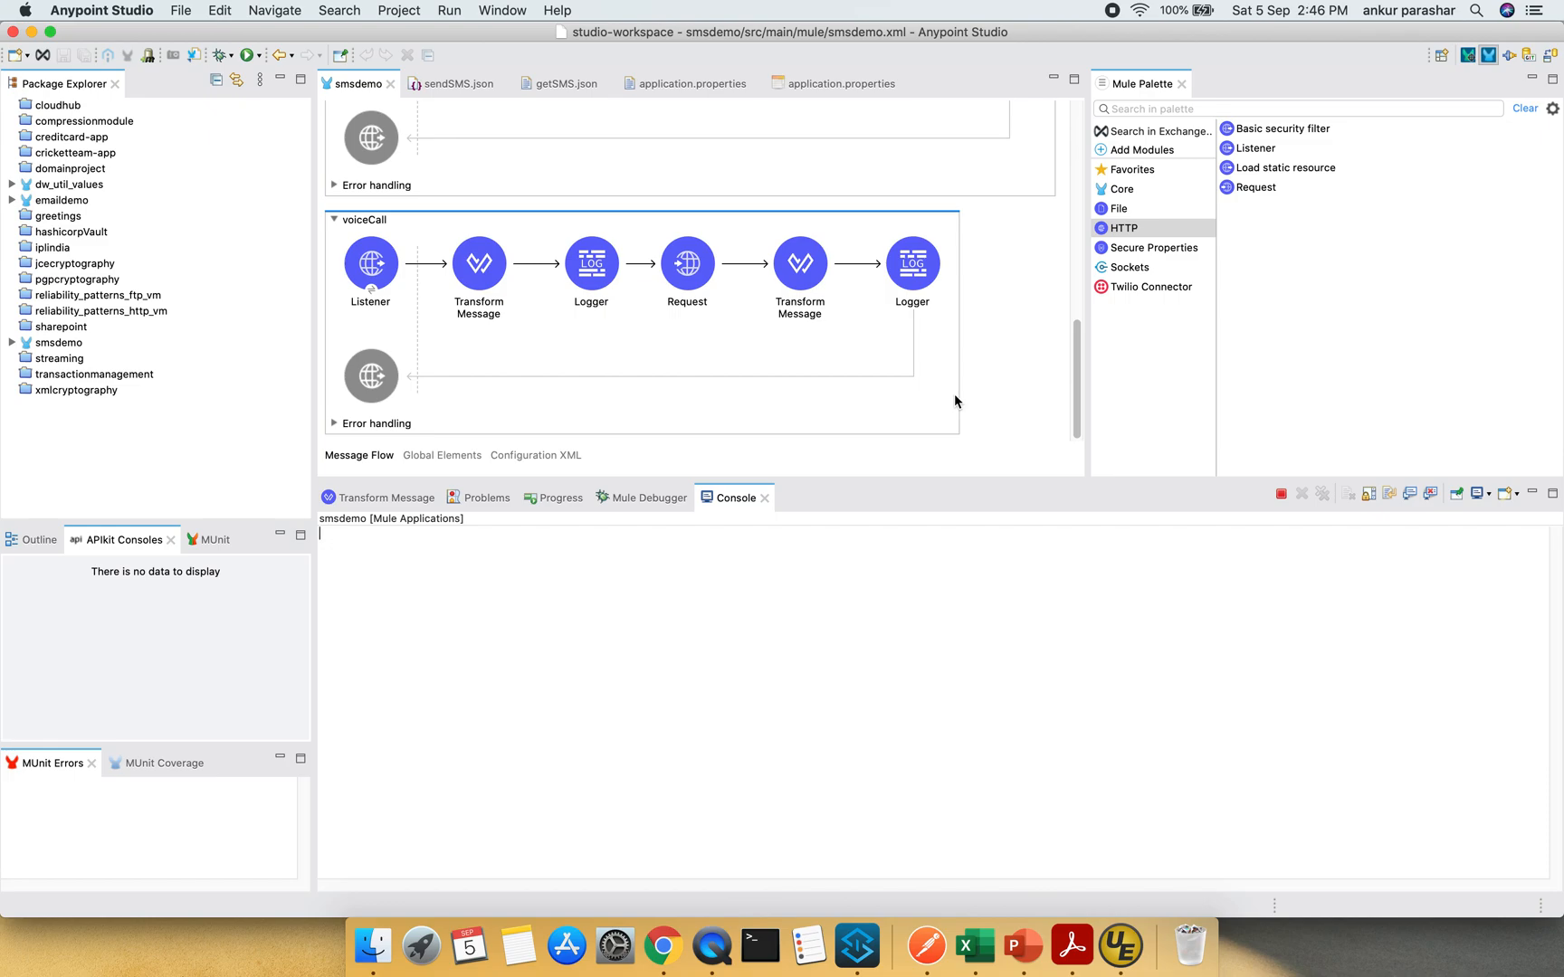
click(362, 221)
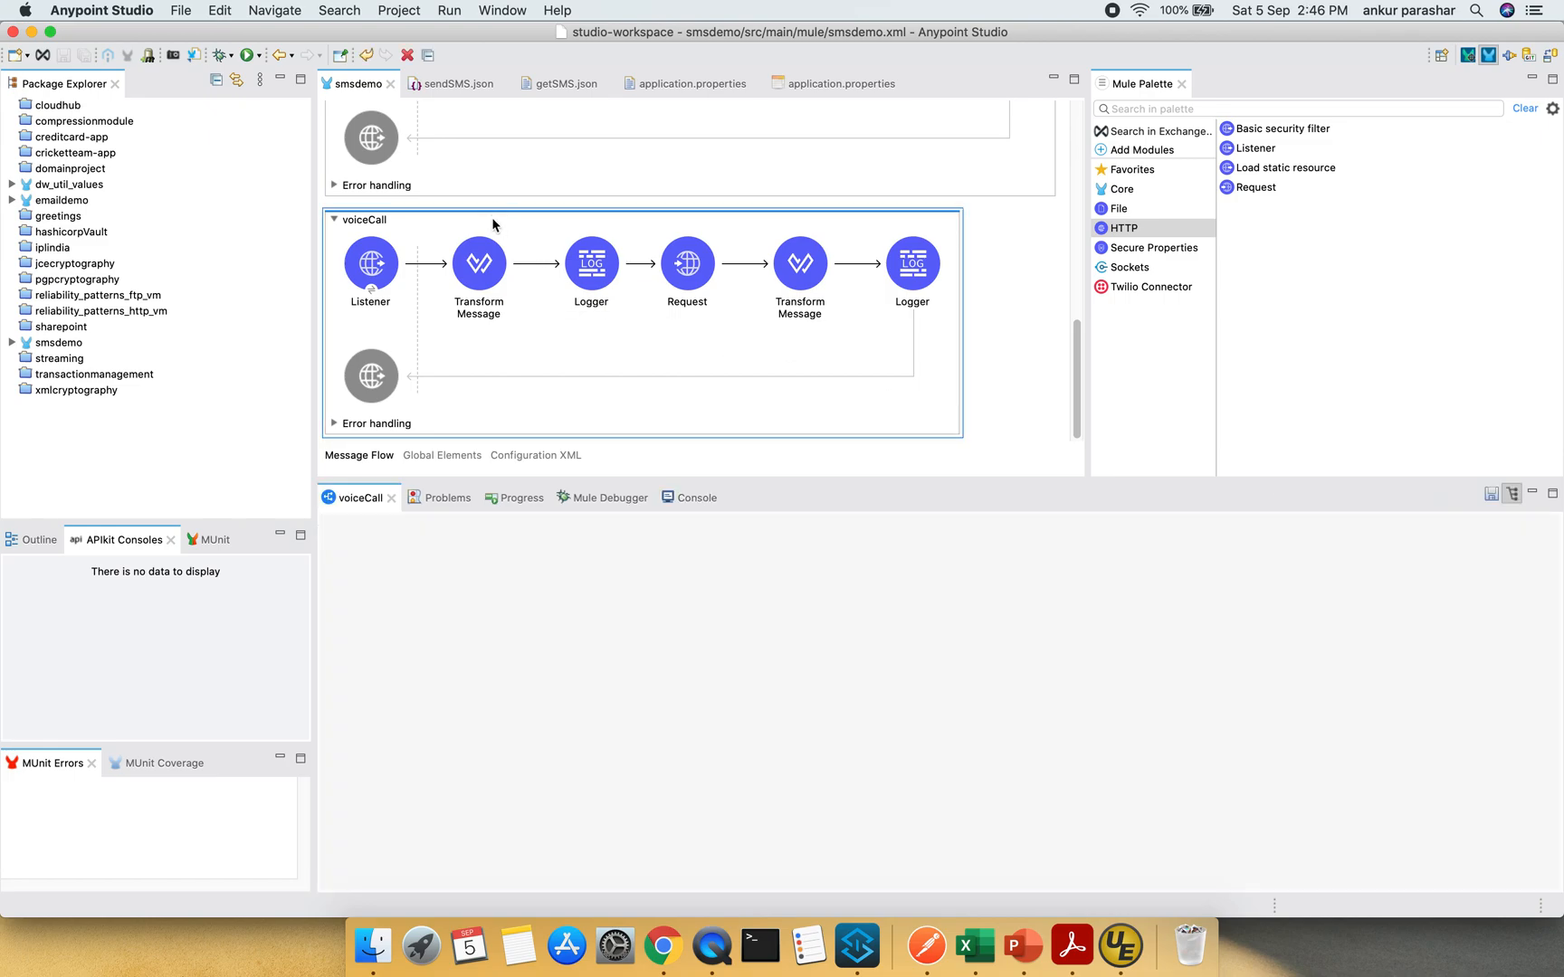
click(371, 264)
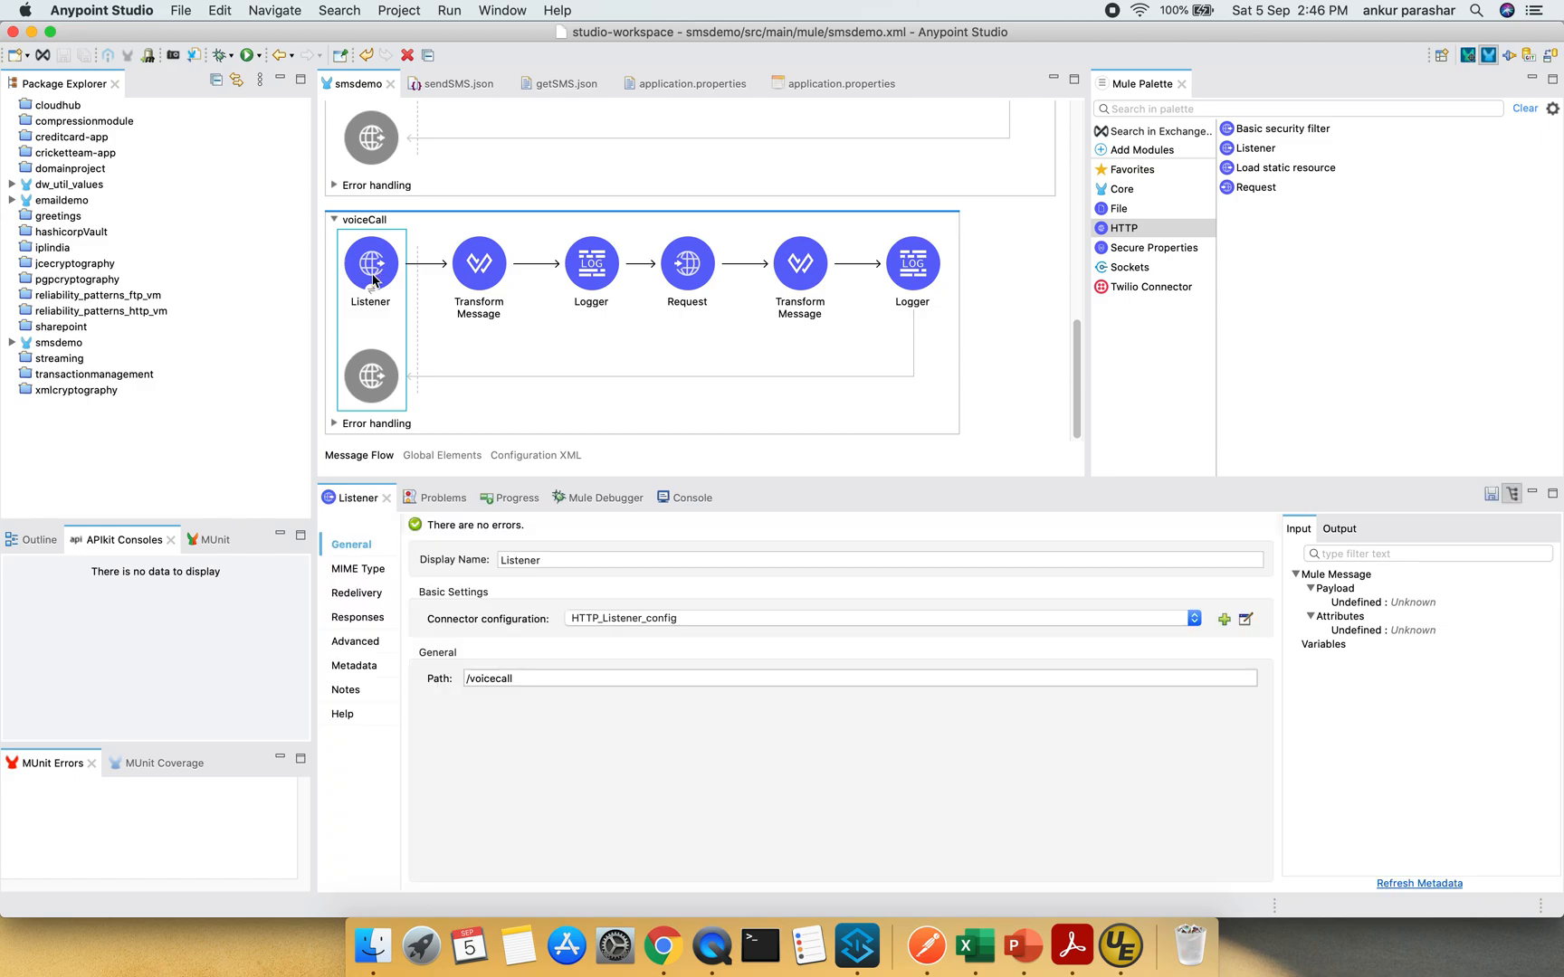
click(355, 640)
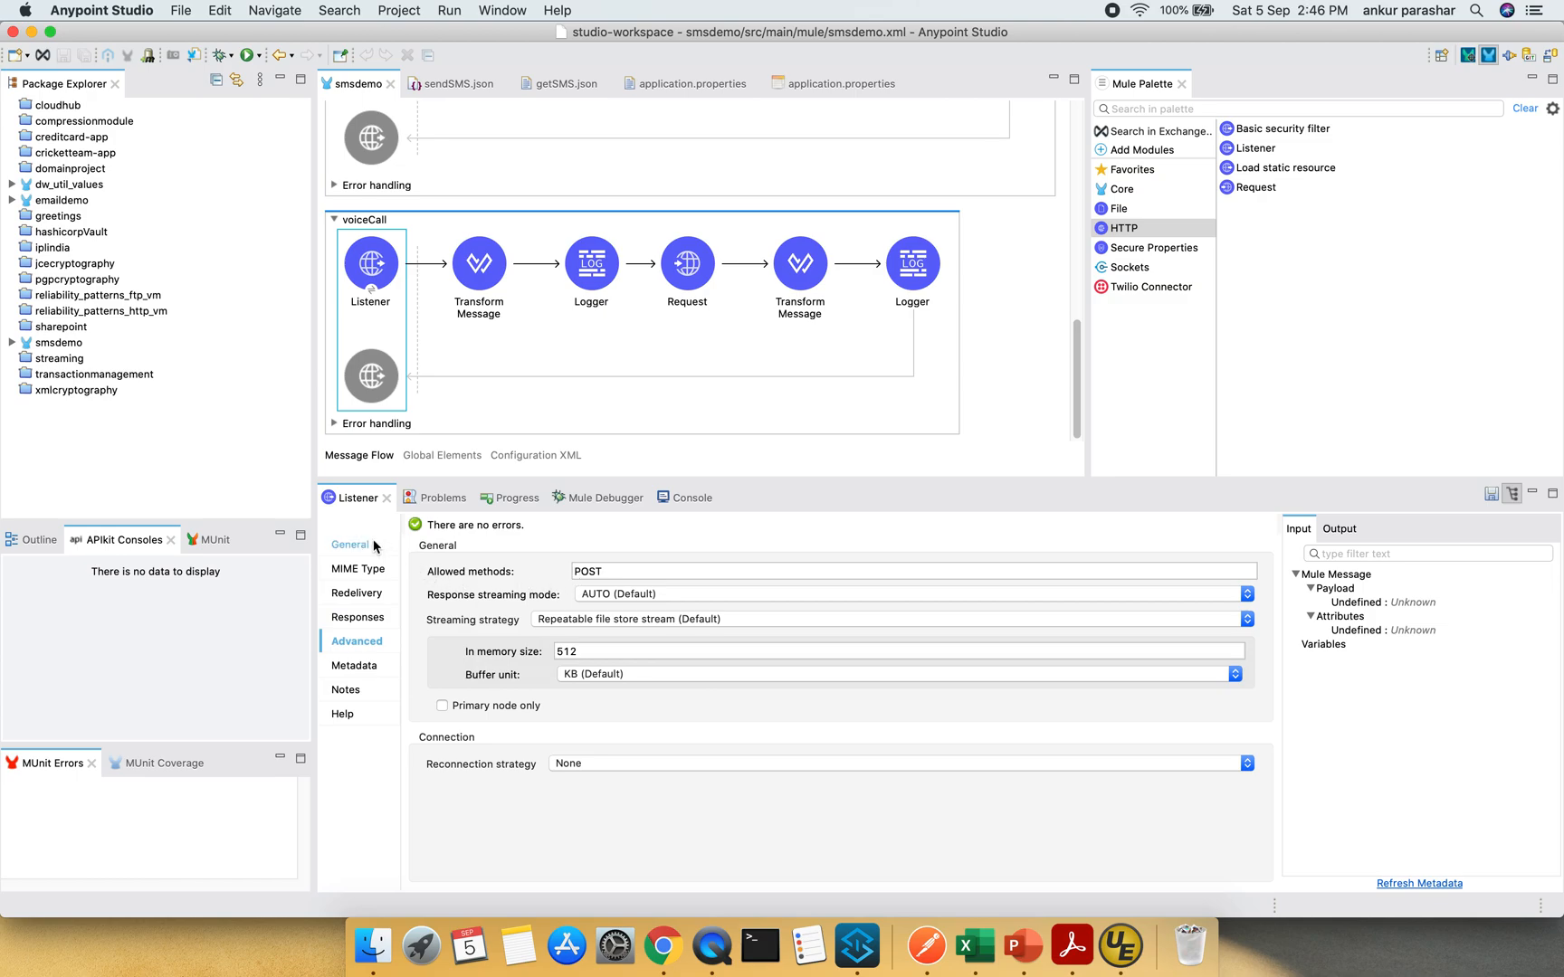
click(350, 545)
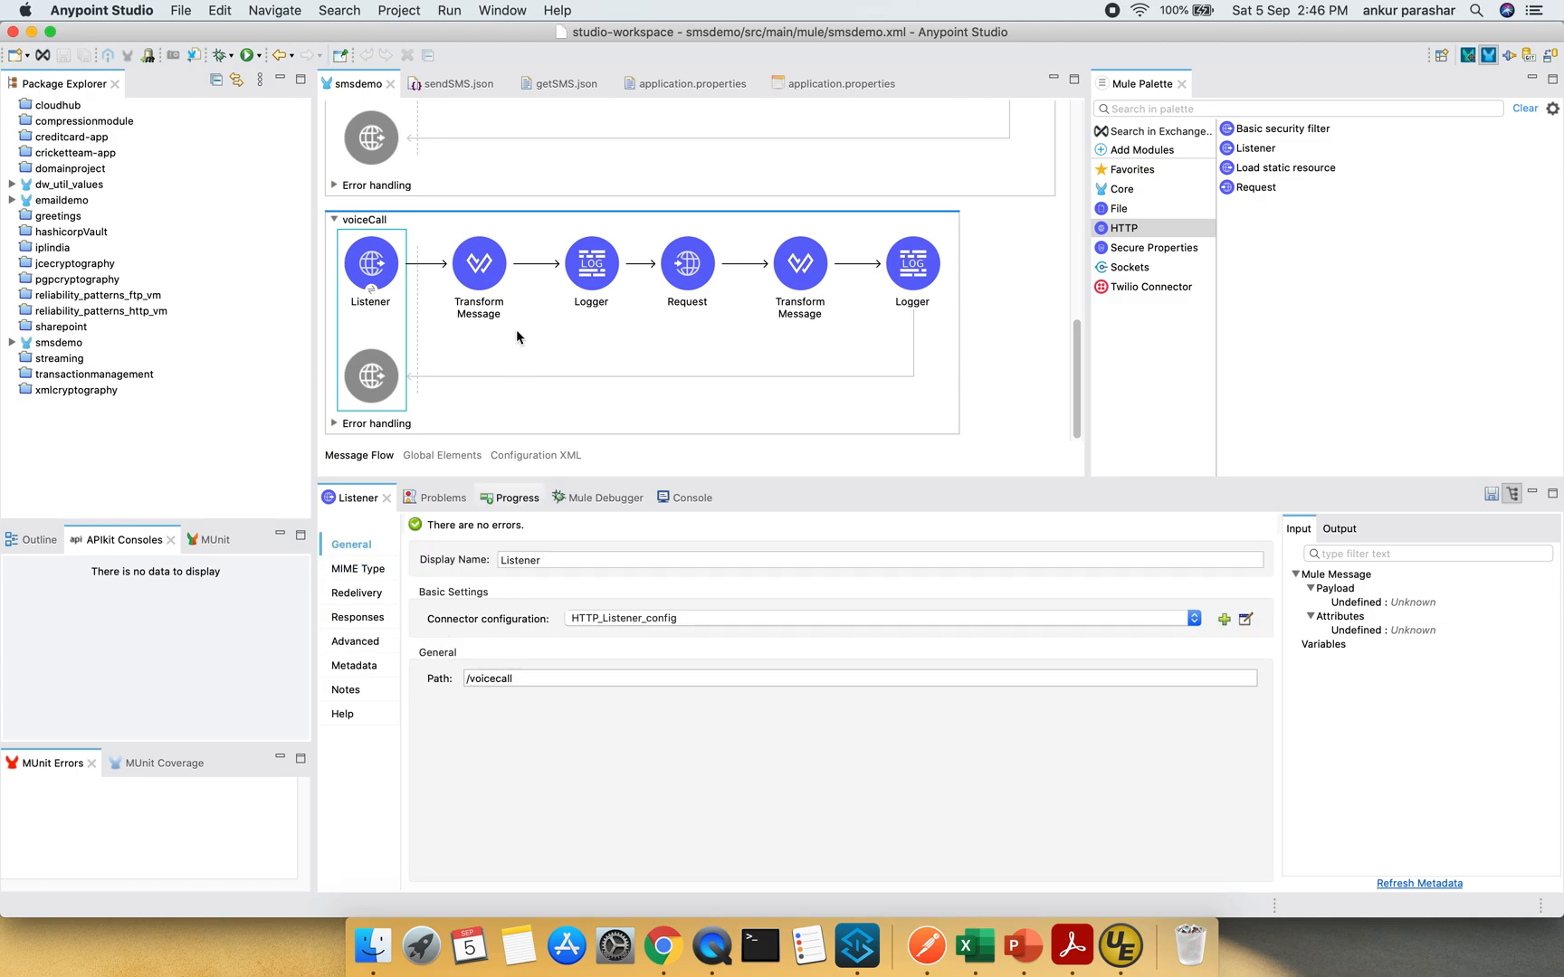
- Review the first Transform Message's DataWeave script mapping Url, To and From to form-urlencoded output
click(480, 264)
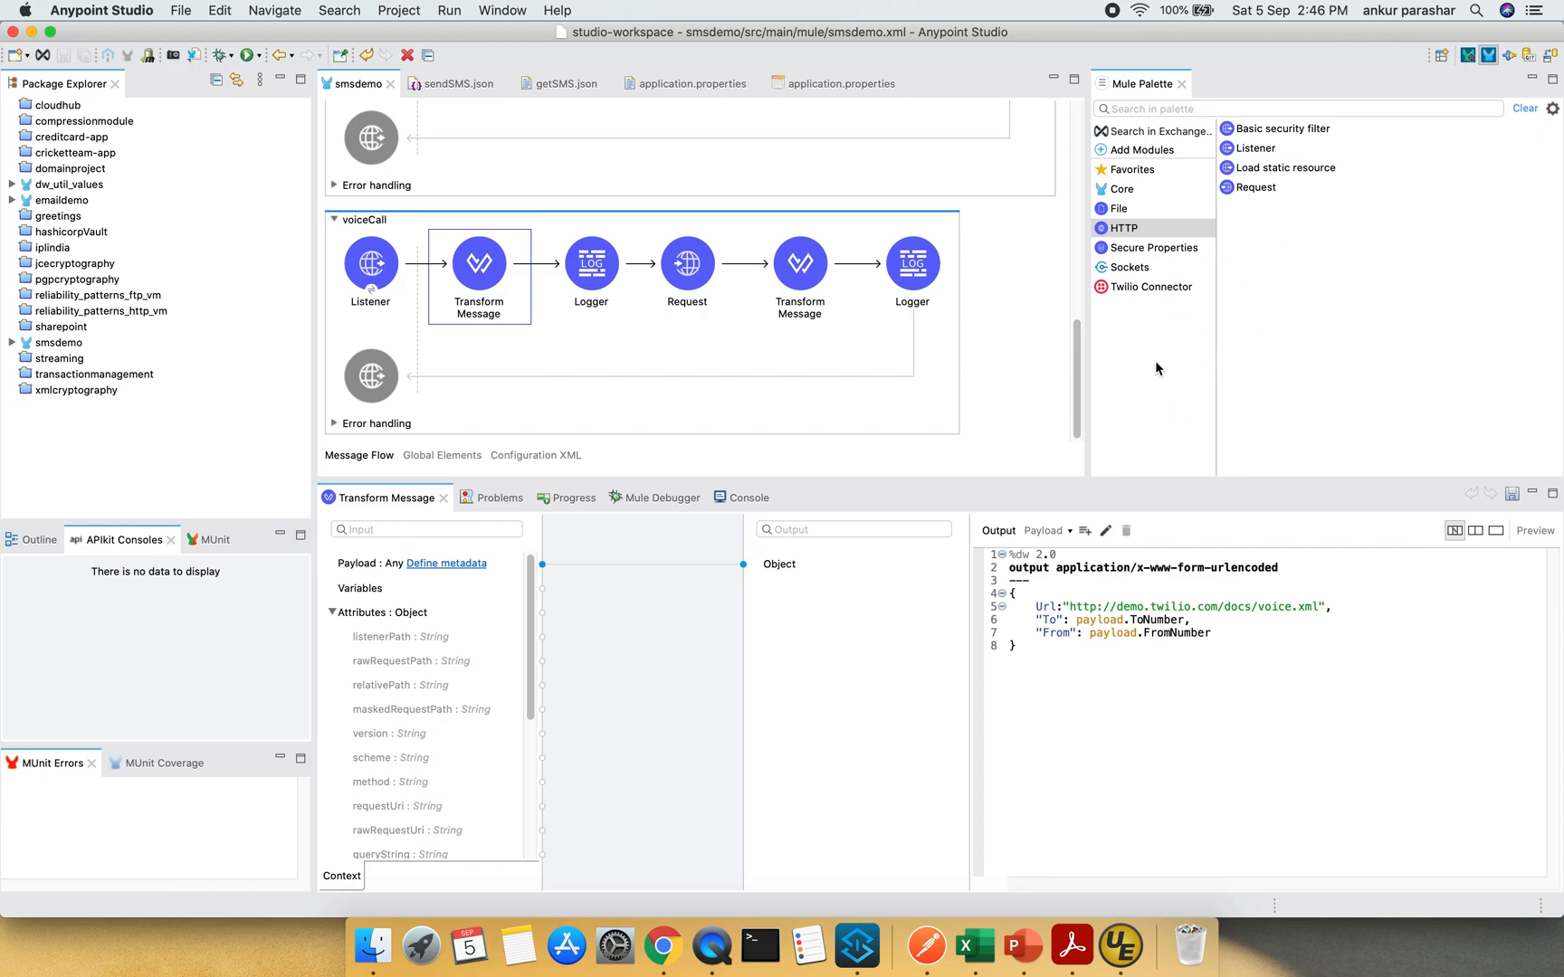
mouse_move(1116, 637)
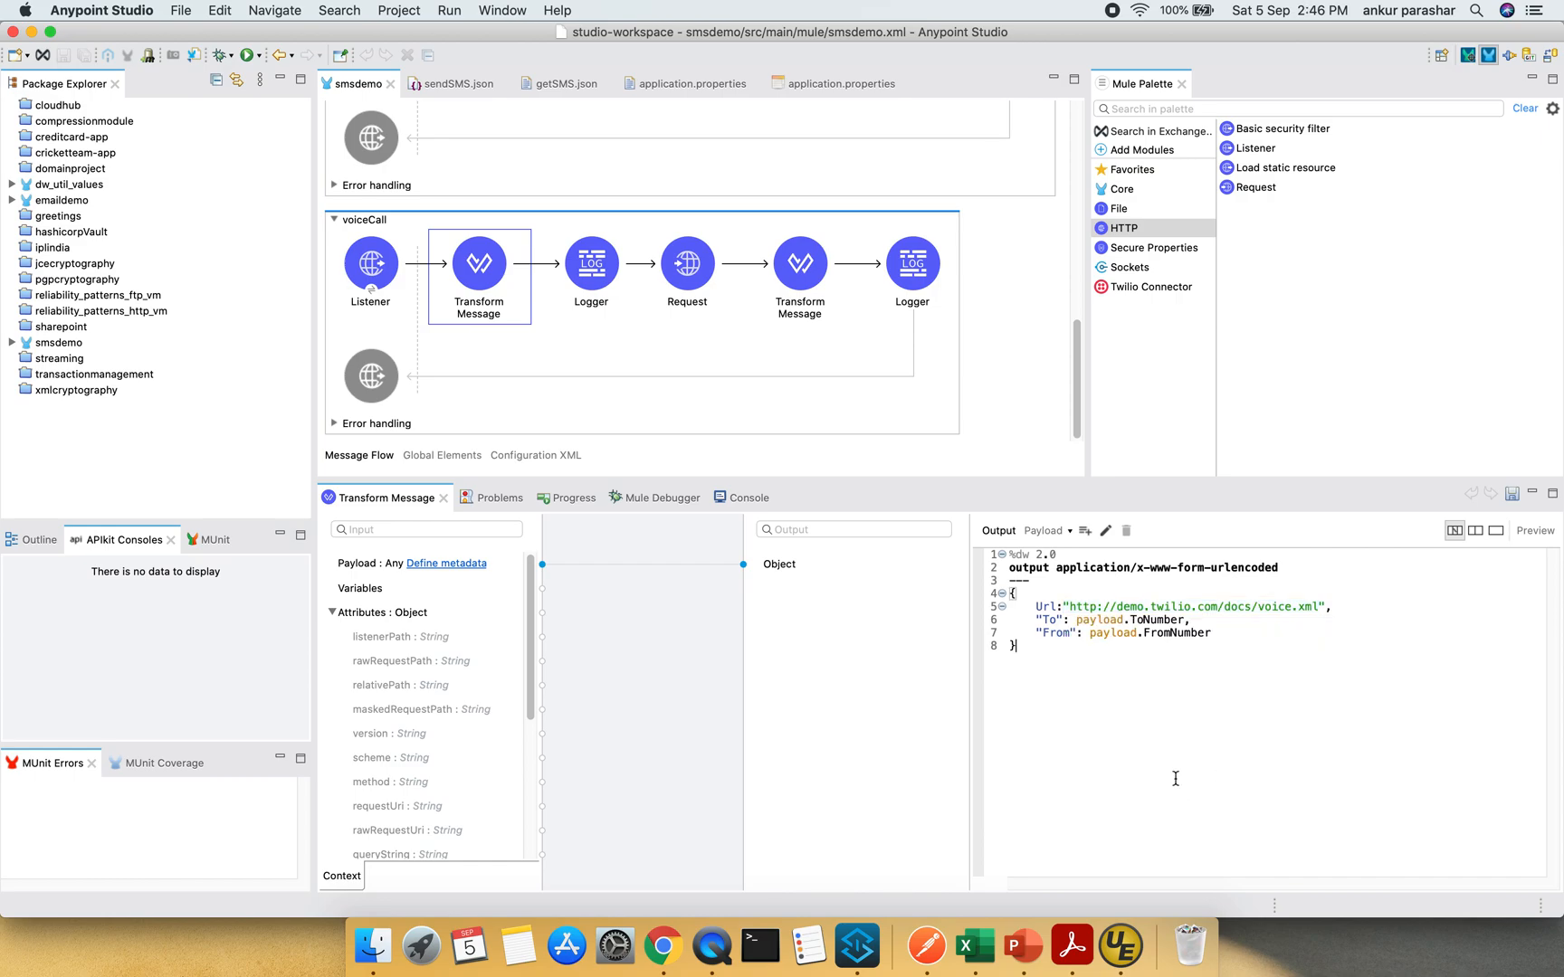
mouse_move(1180, 696)
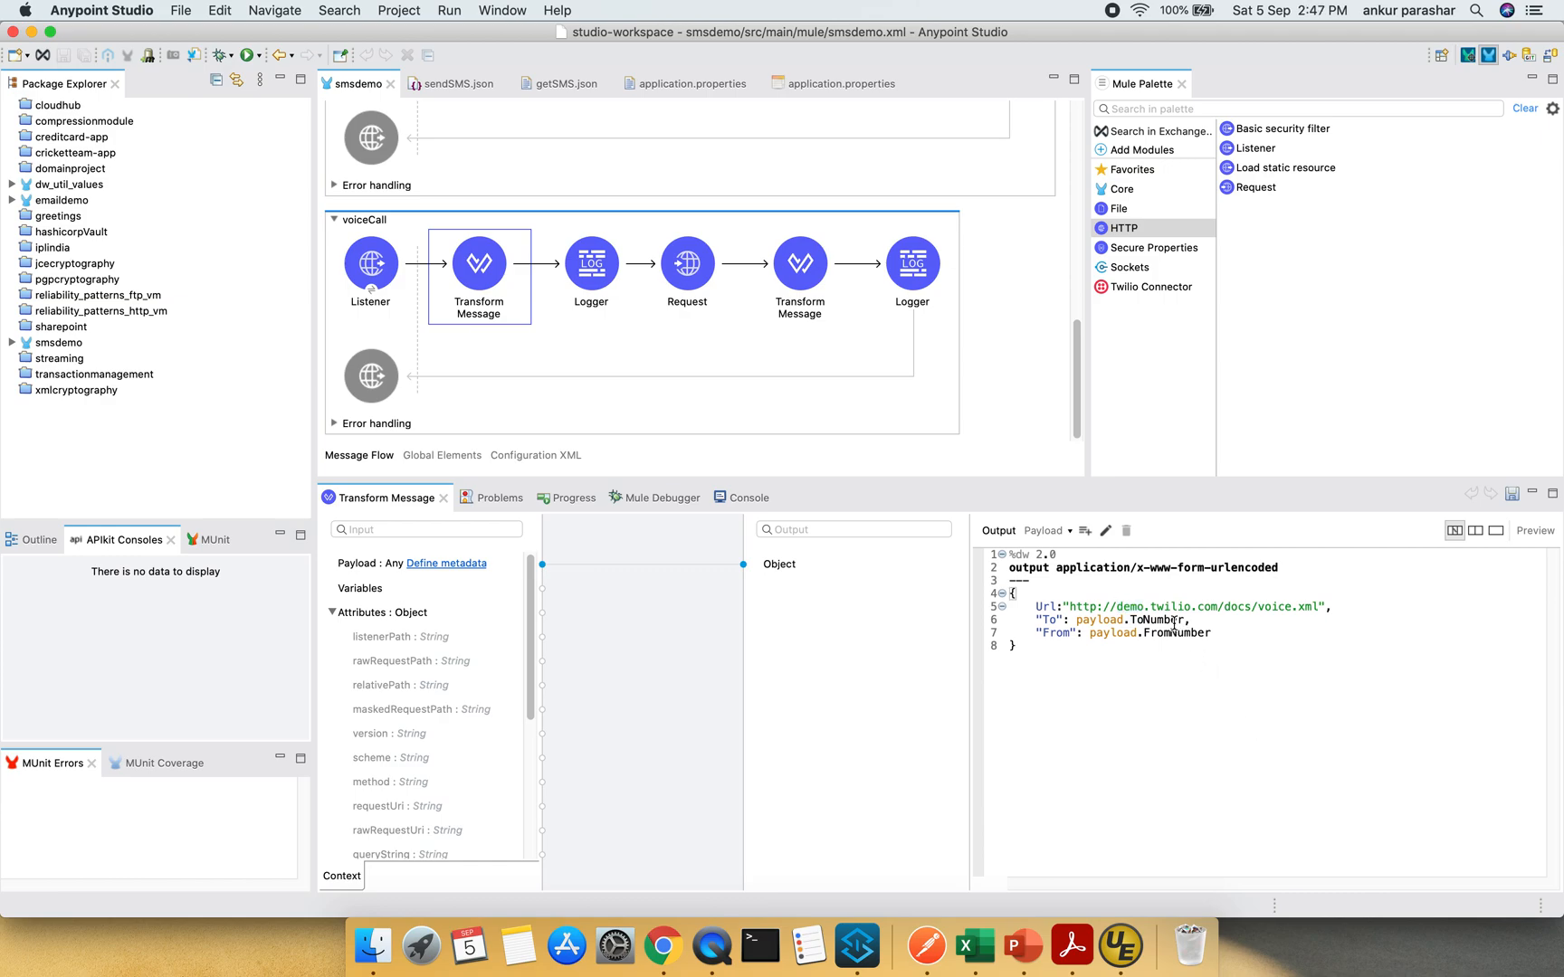
mouse_move(1167, 622)
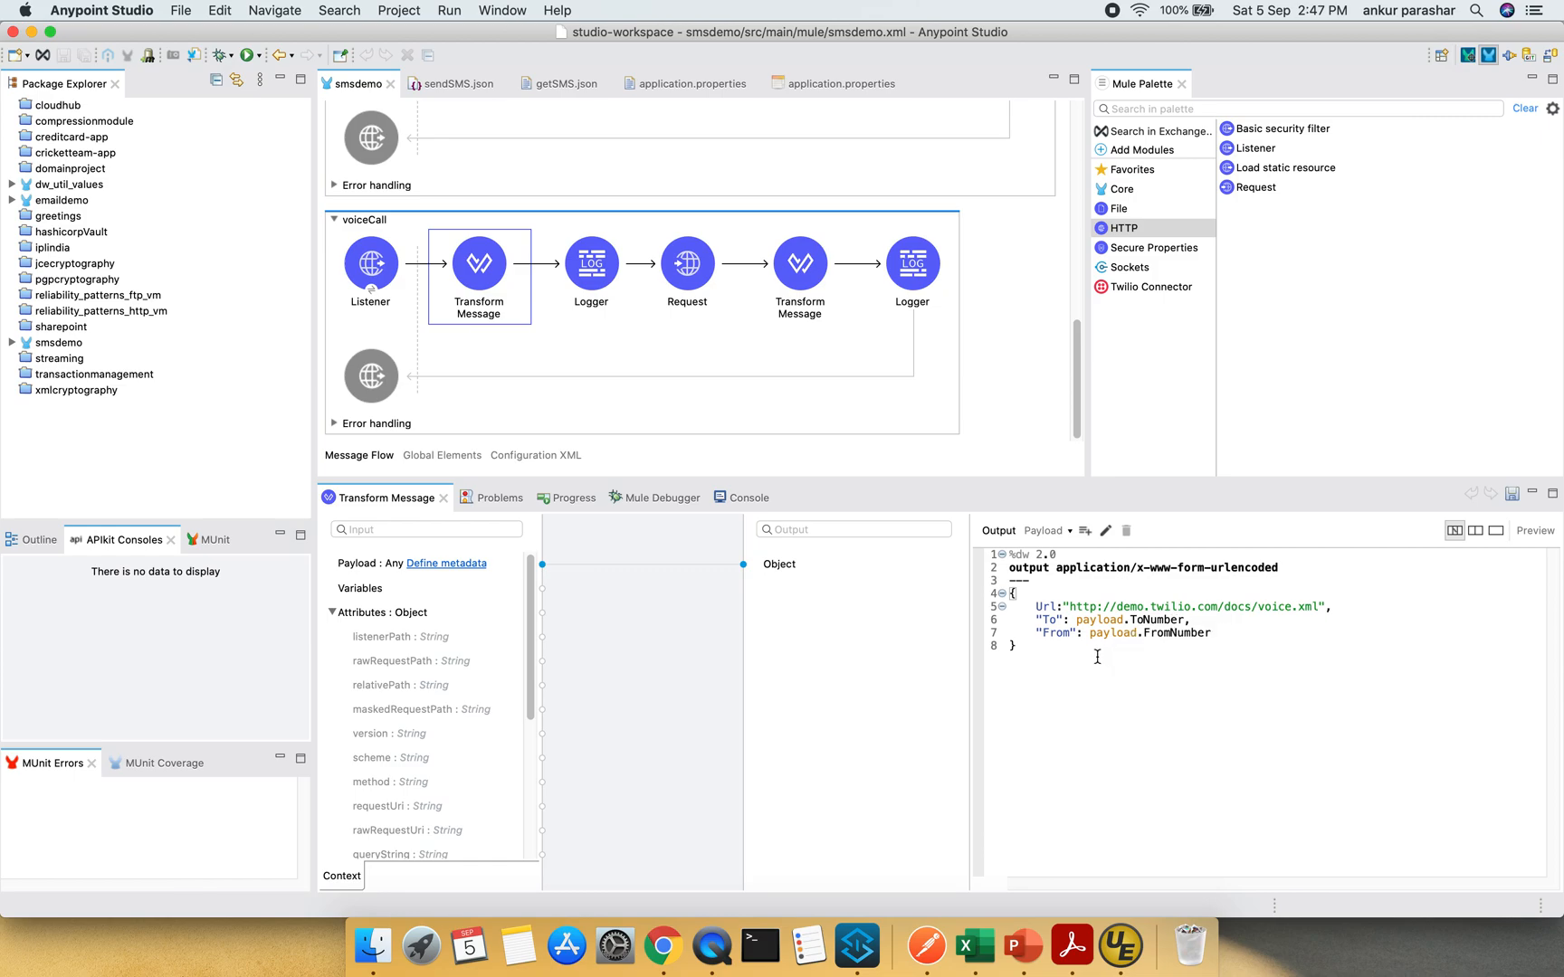
mouse_move(565, 286)
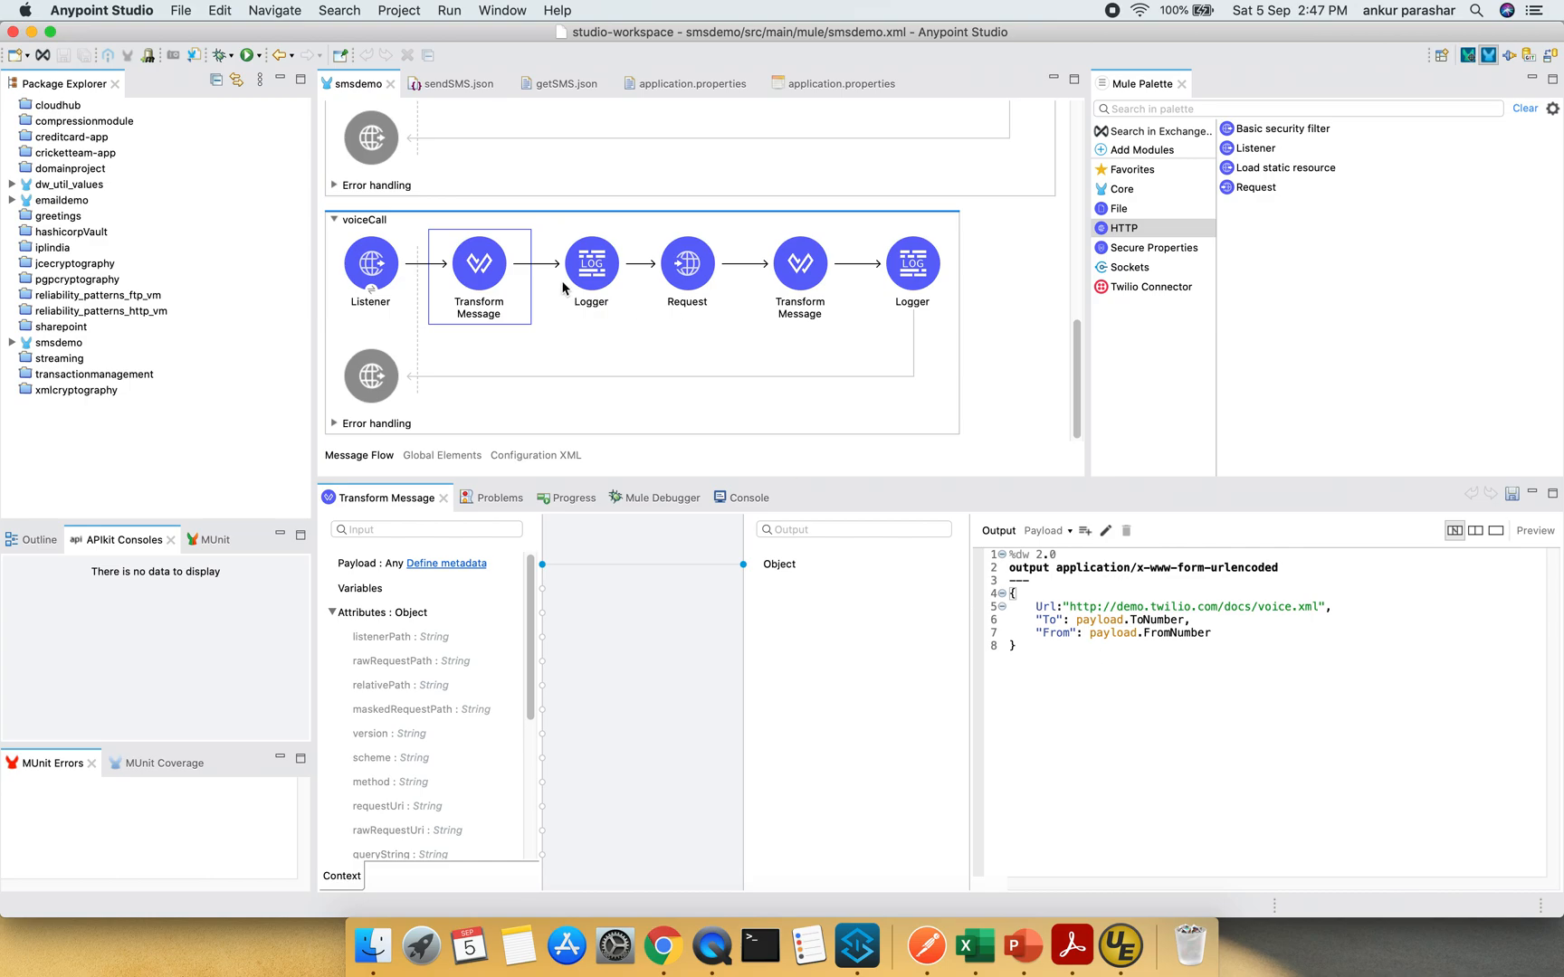
- Review the first Logger and the Request: POST to /{username}/Calls.json, form-urlencoded Content-Type, target variable voice
click(592, 265)
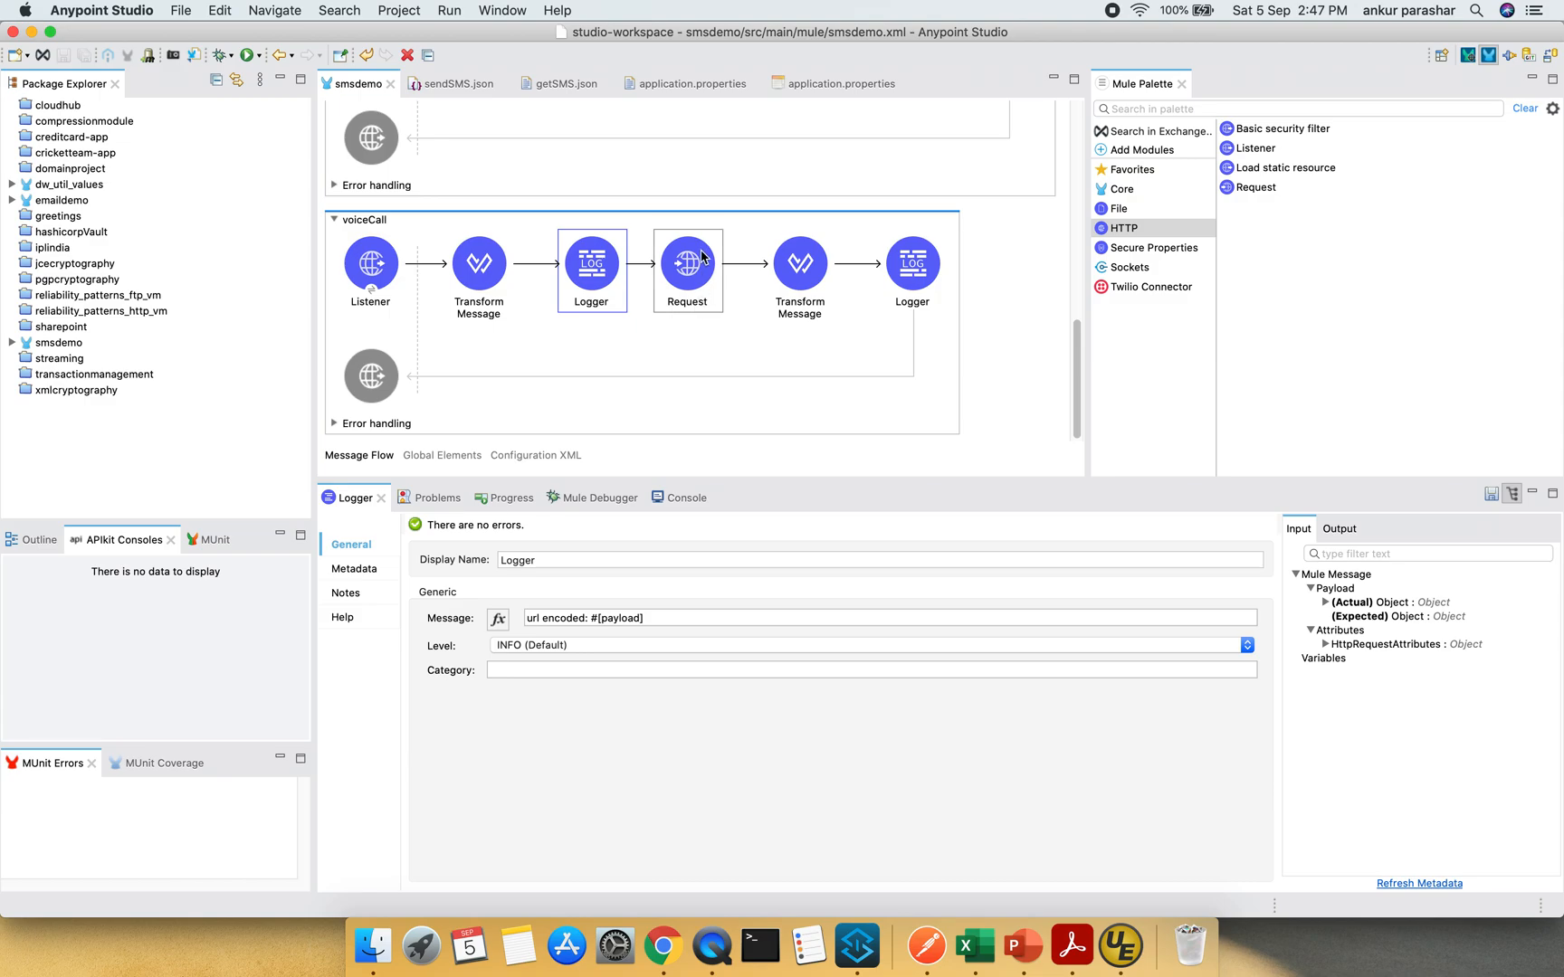
click(688, 265)
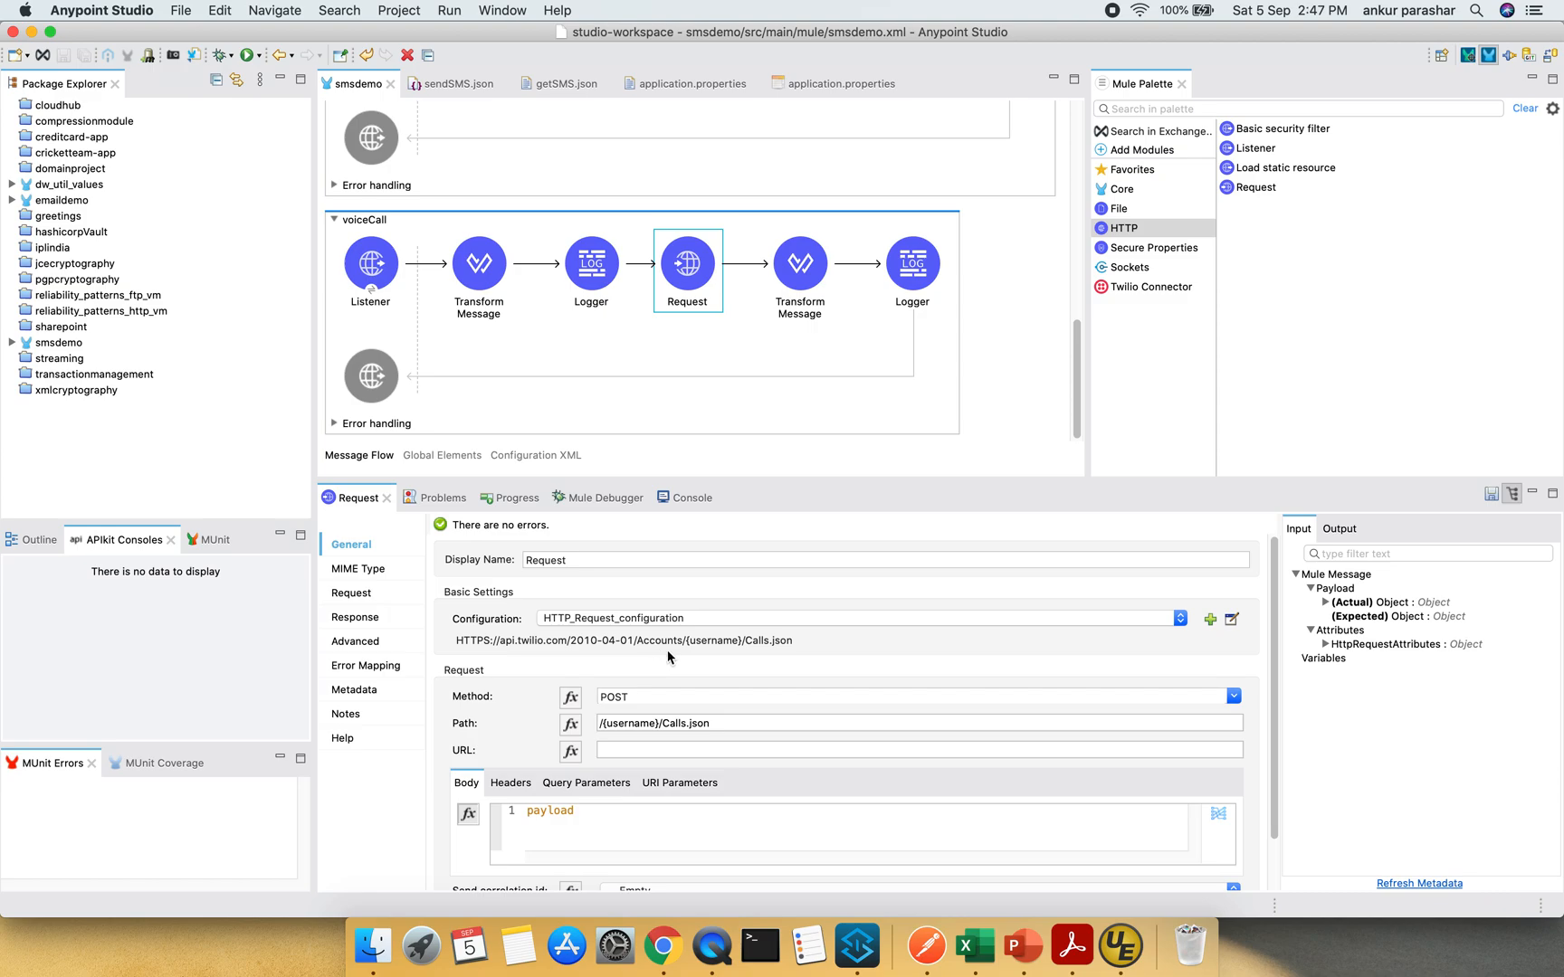
mouse_move(699, 657)
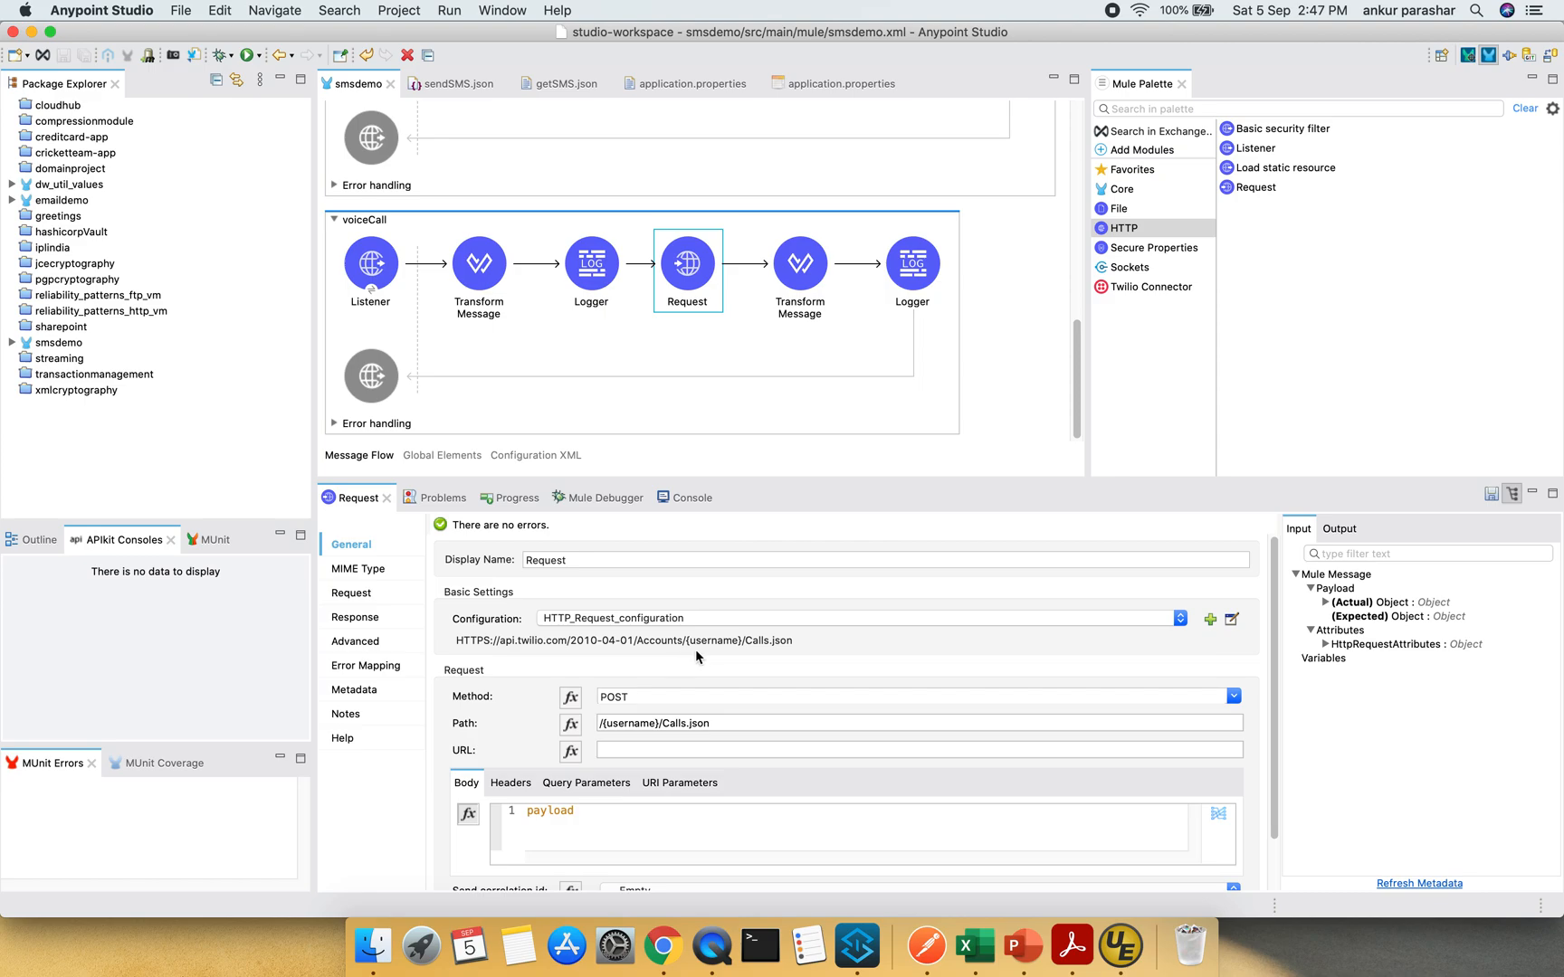
mouse_move(764, 650)
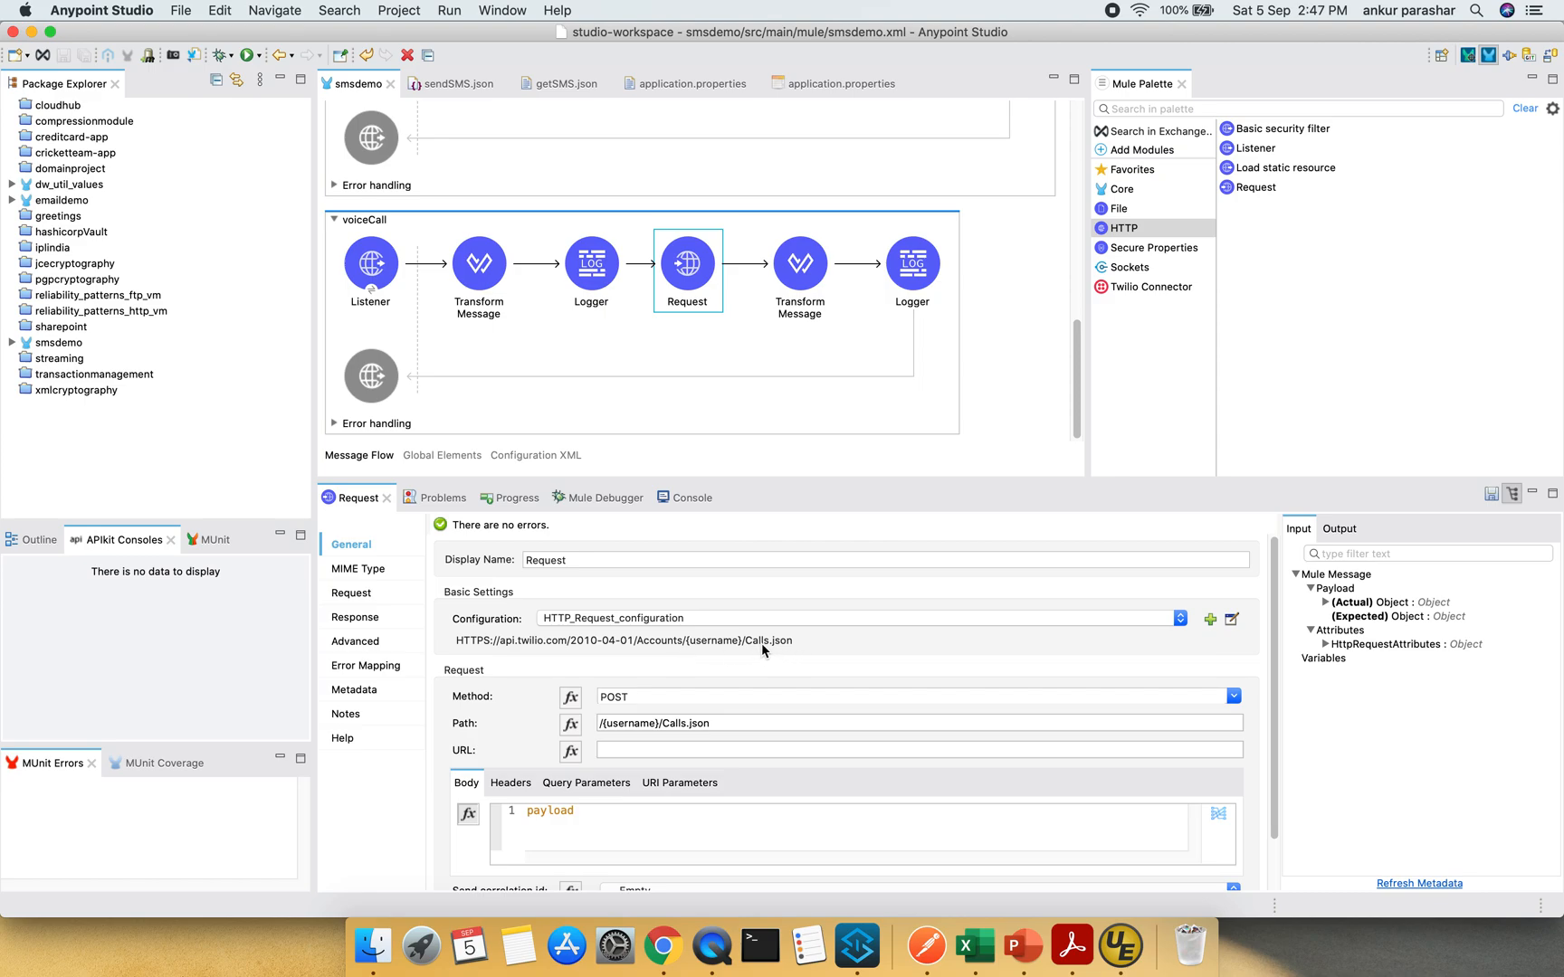
mouse_move(775, 651)
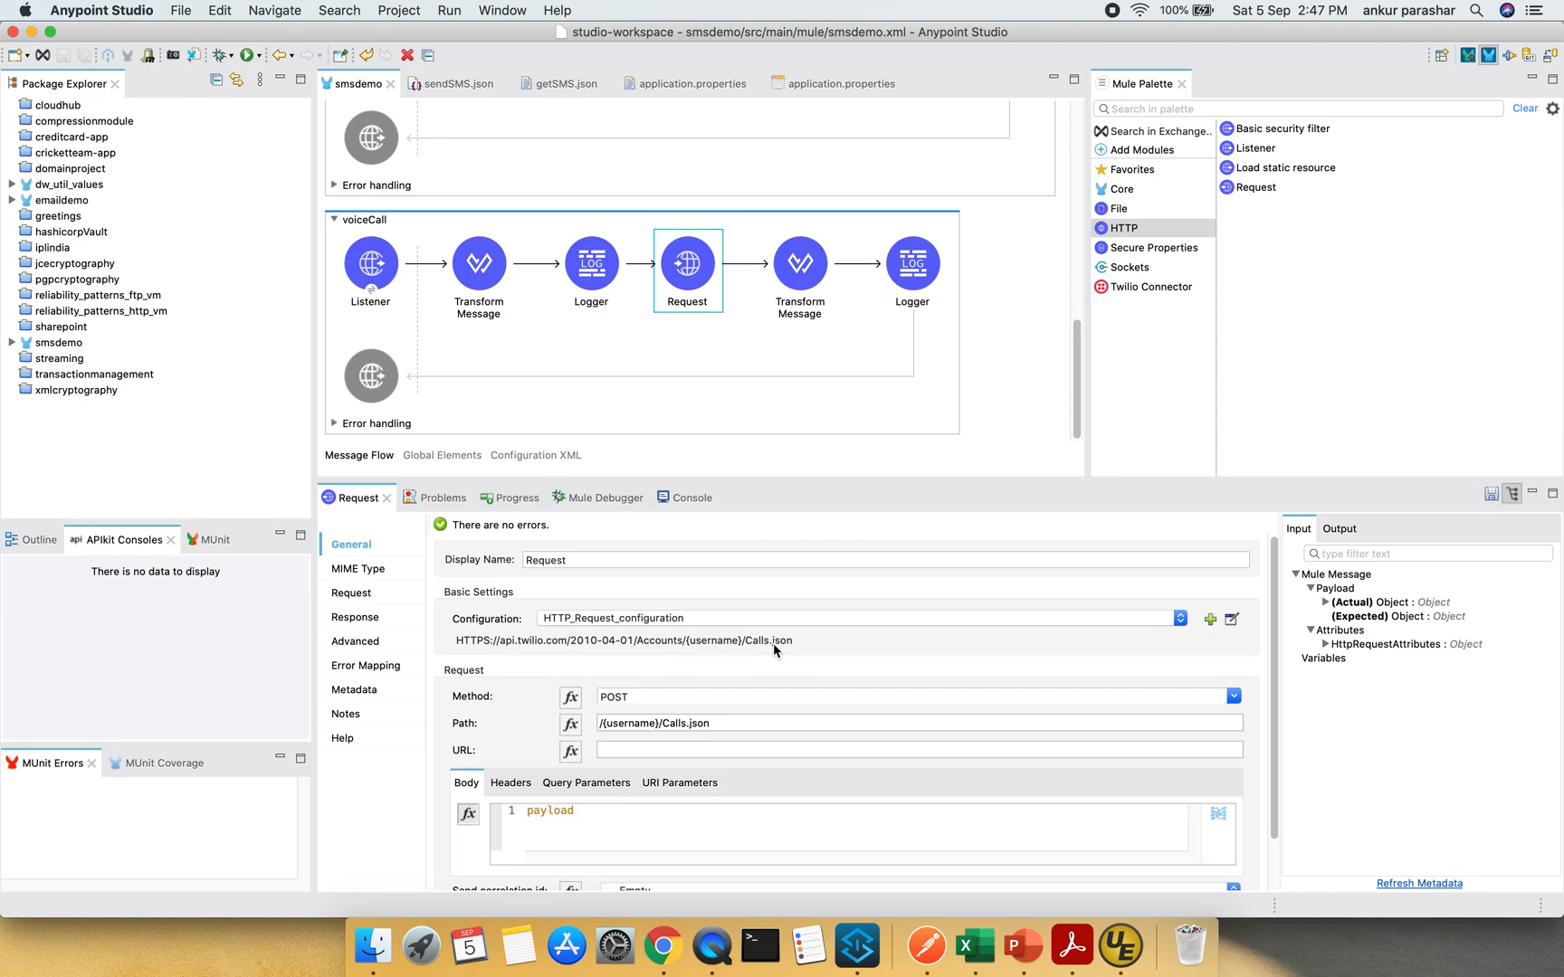
mouse_move(785, 652)
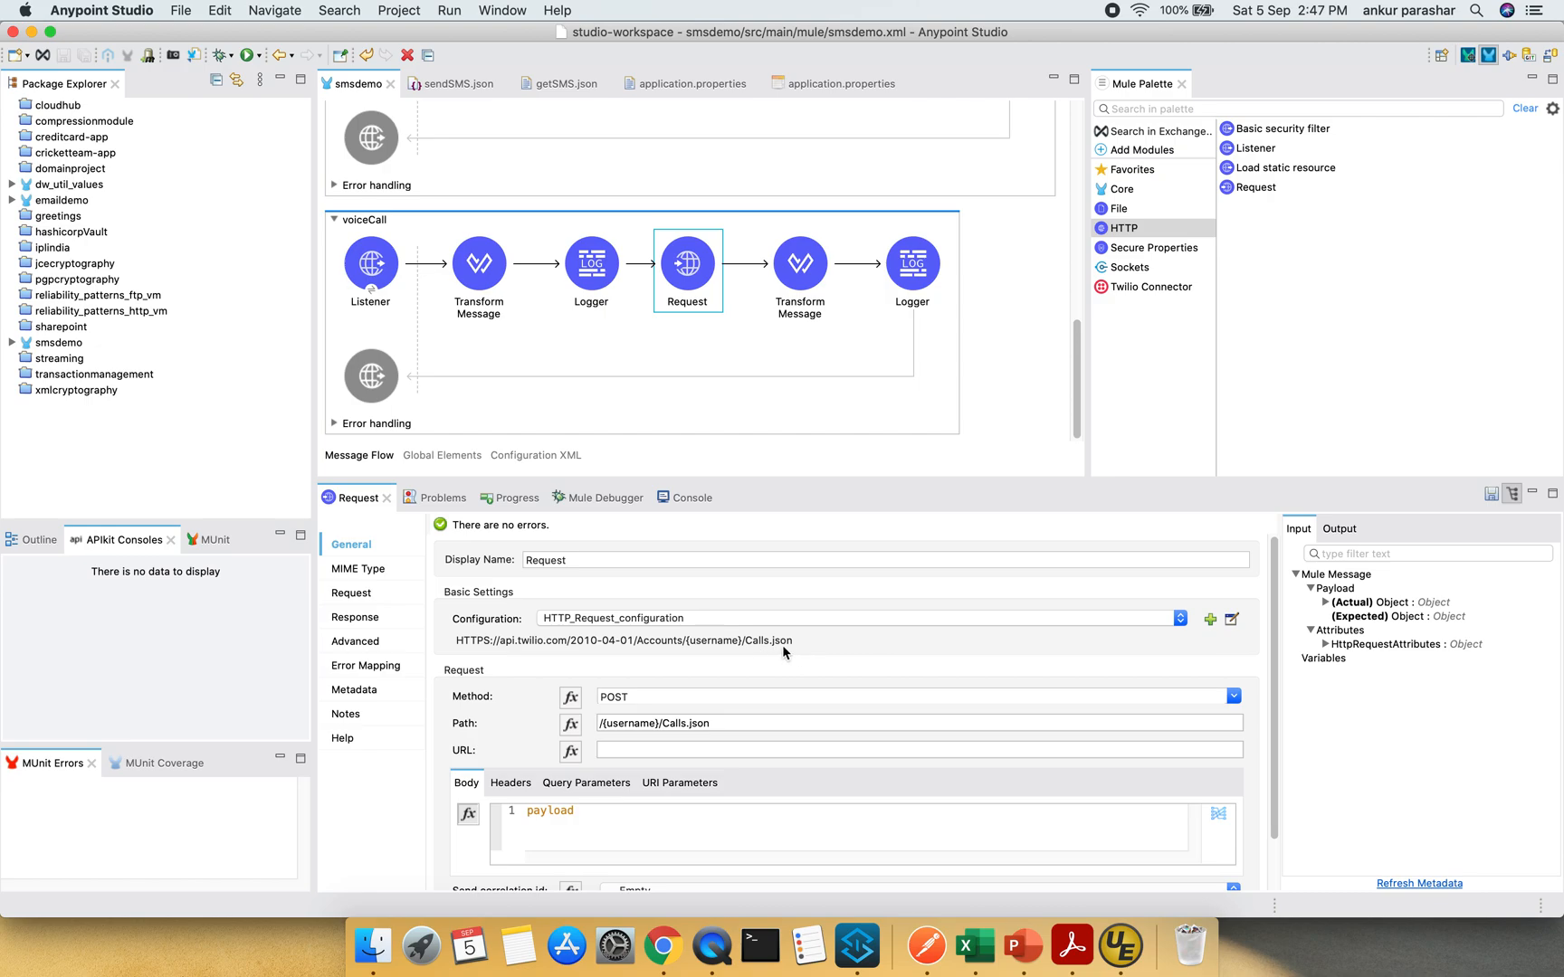
mouse_move(612, 637)
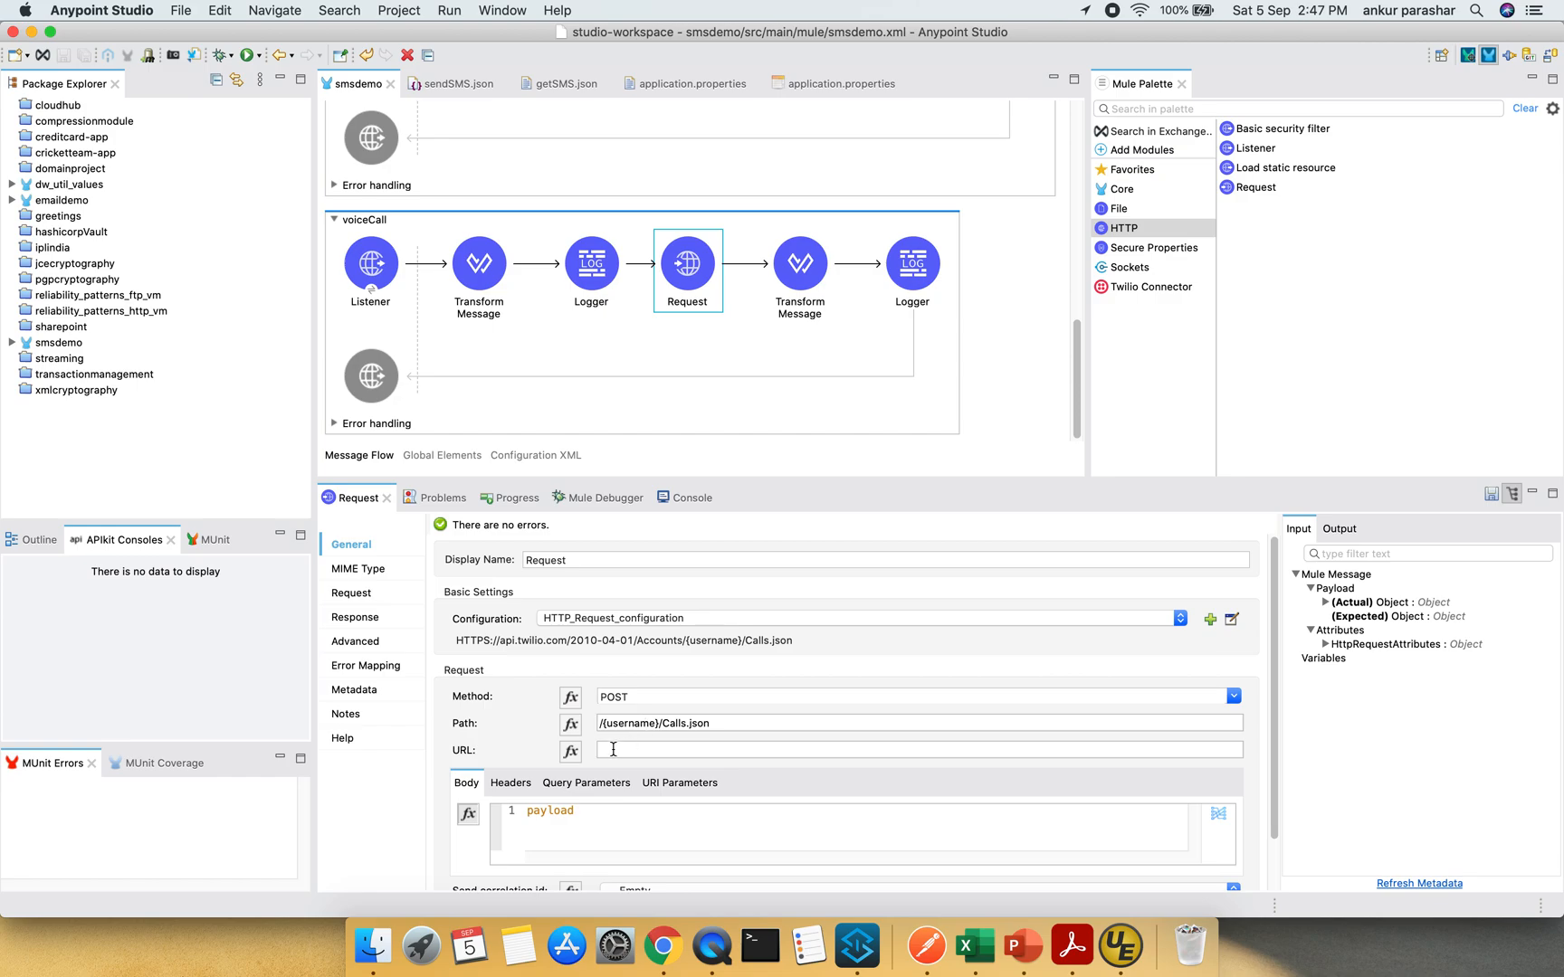
click(510, 784)
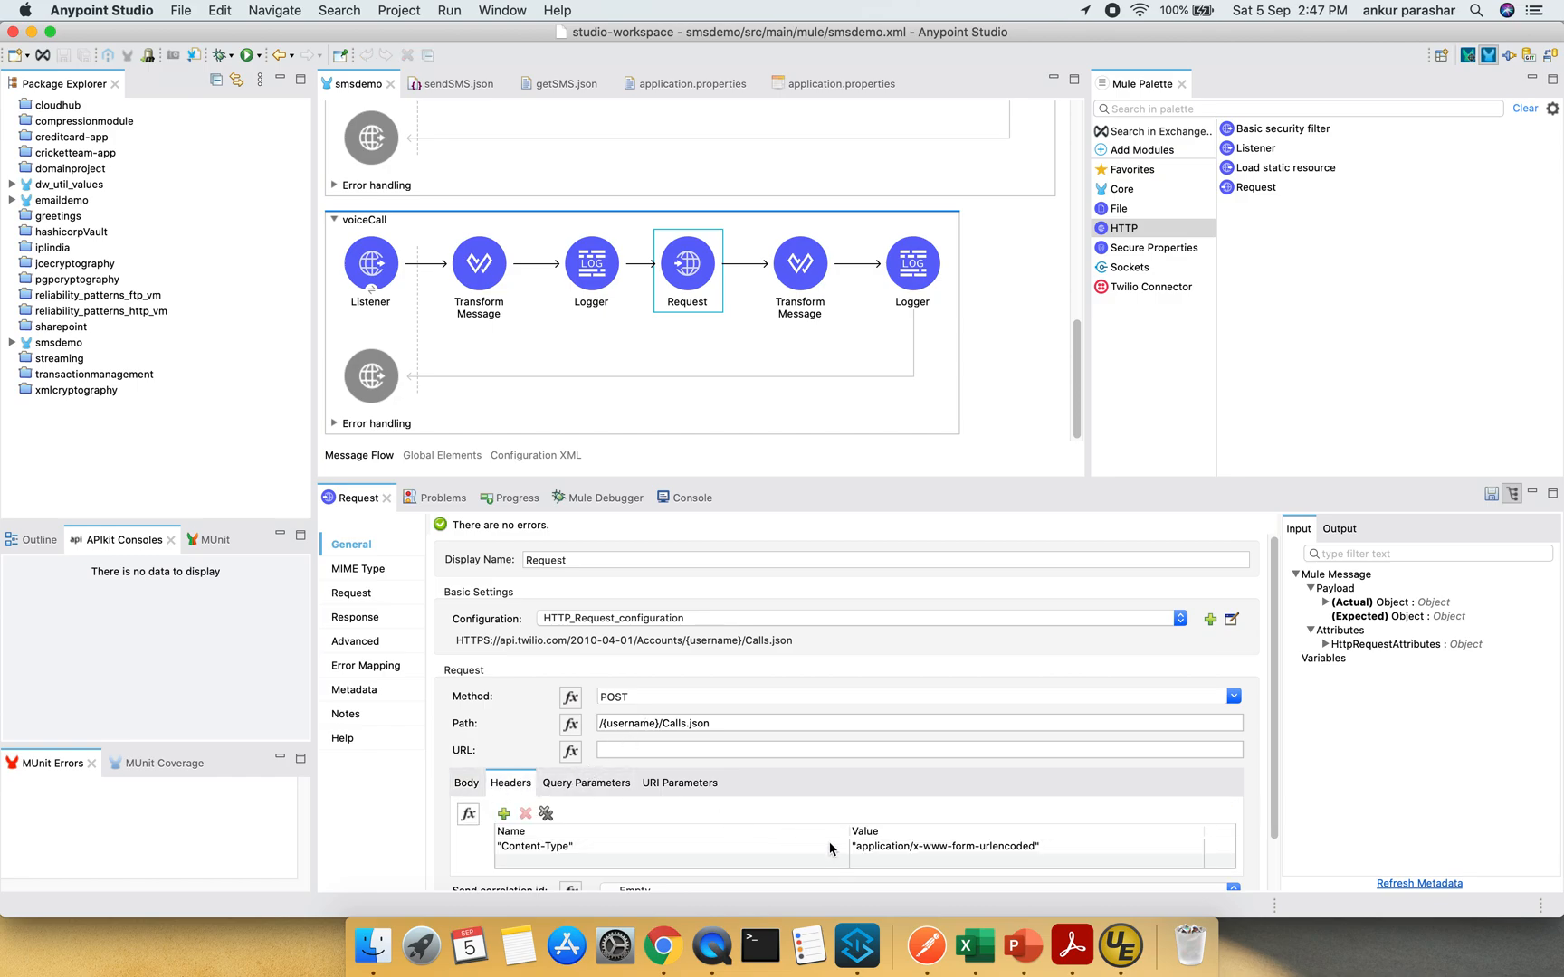
mouse_move(1010, 856)
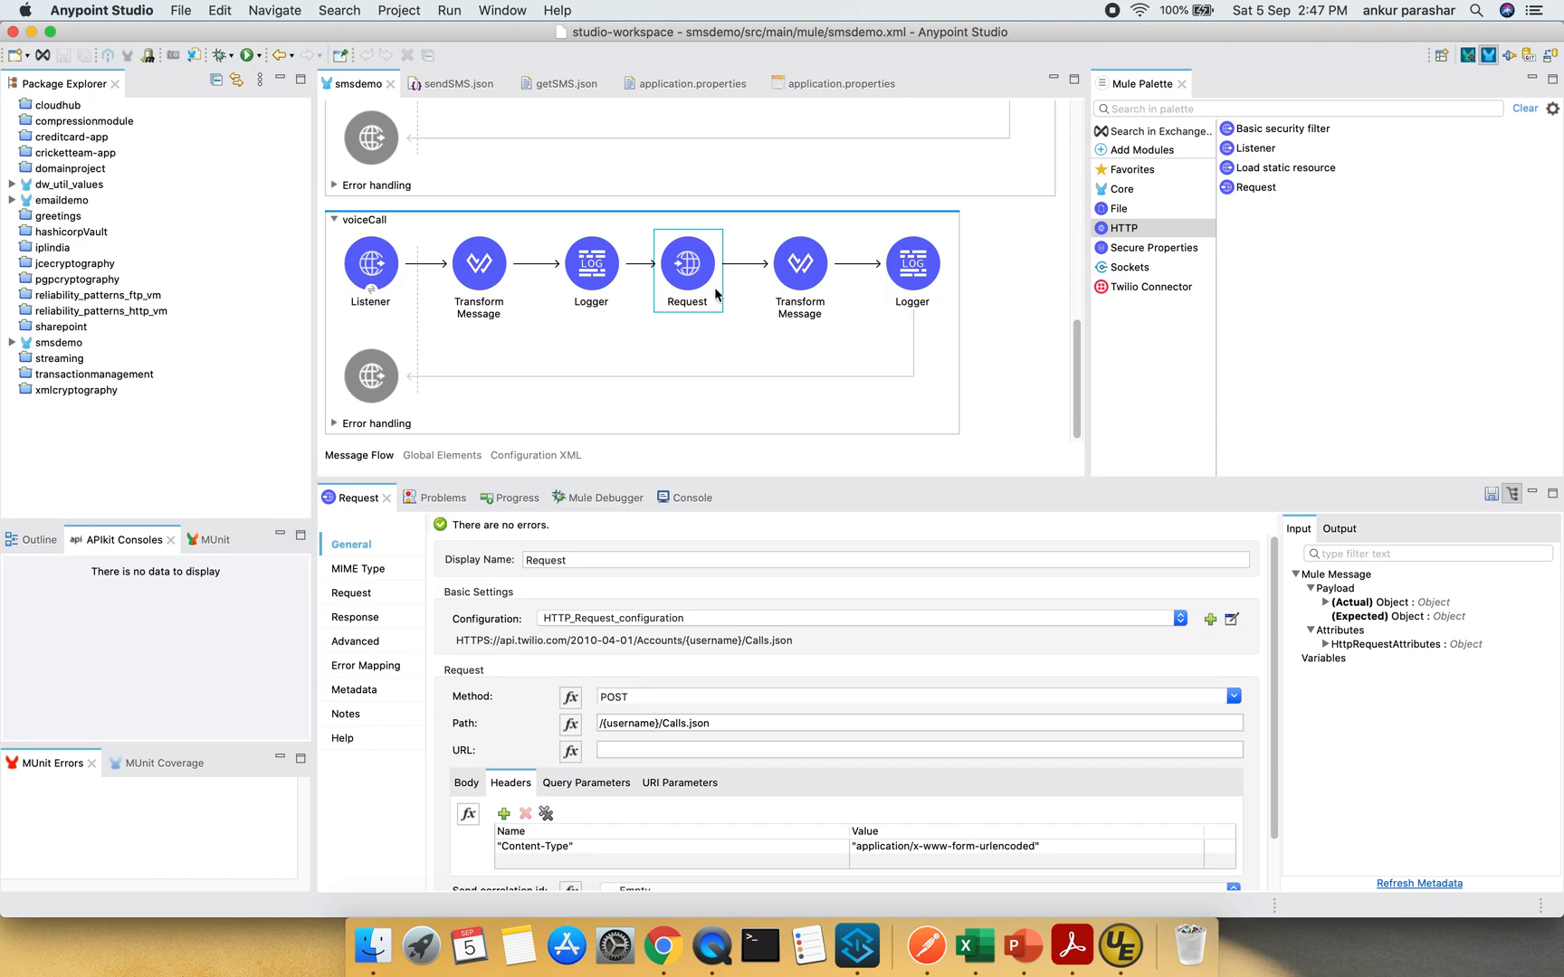
mouse_move(380, 642)
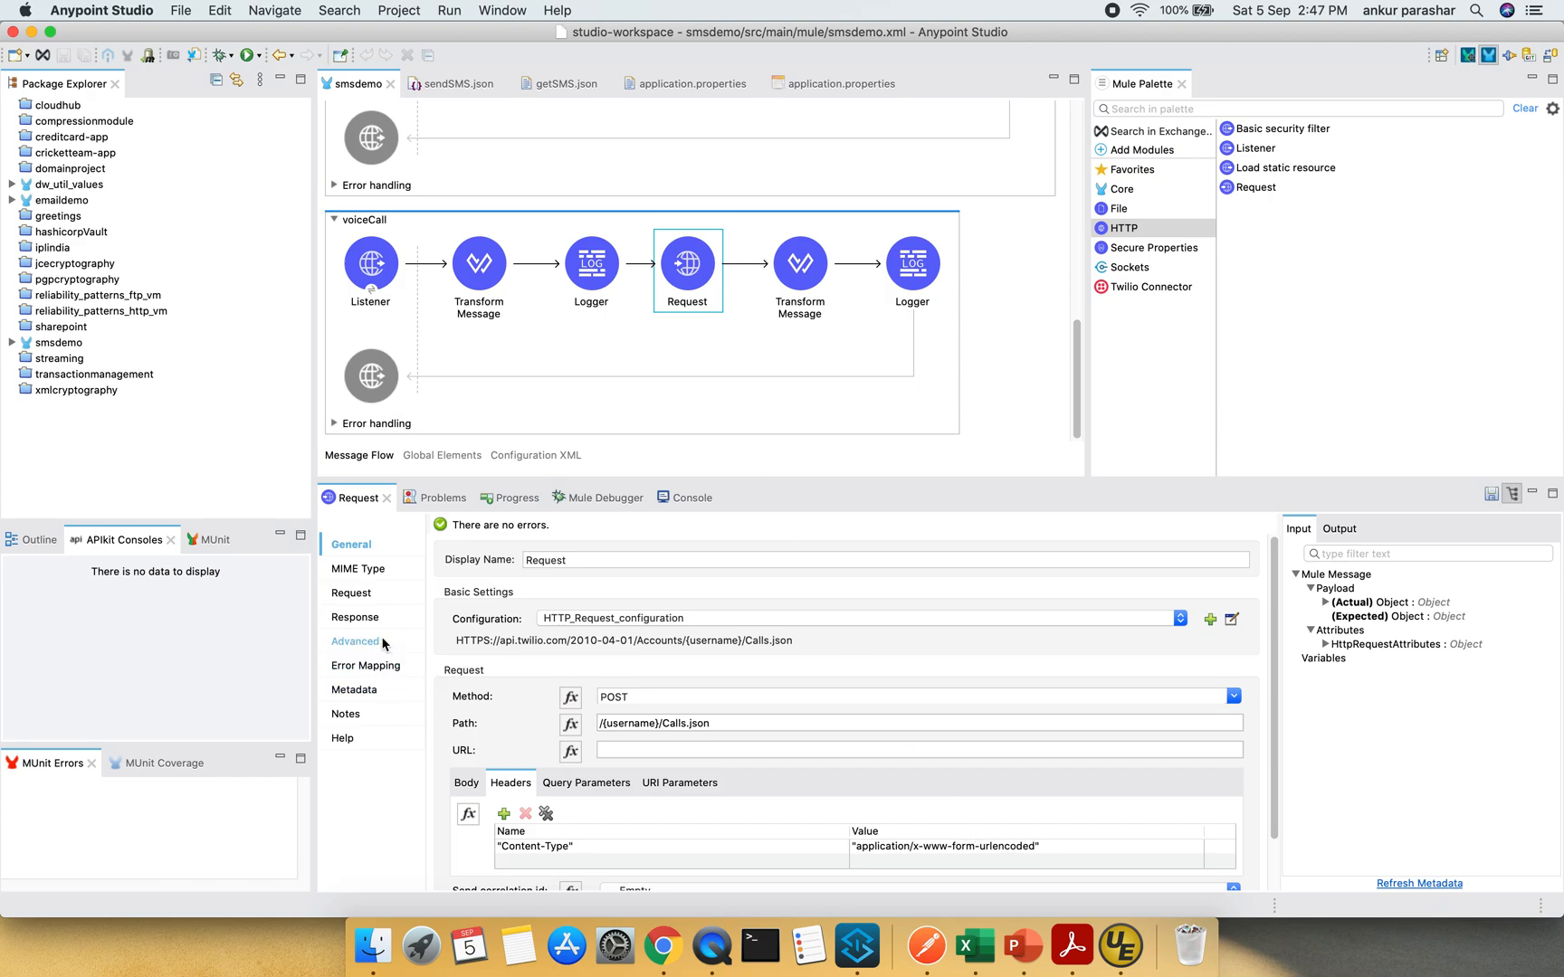
click(355, 640)
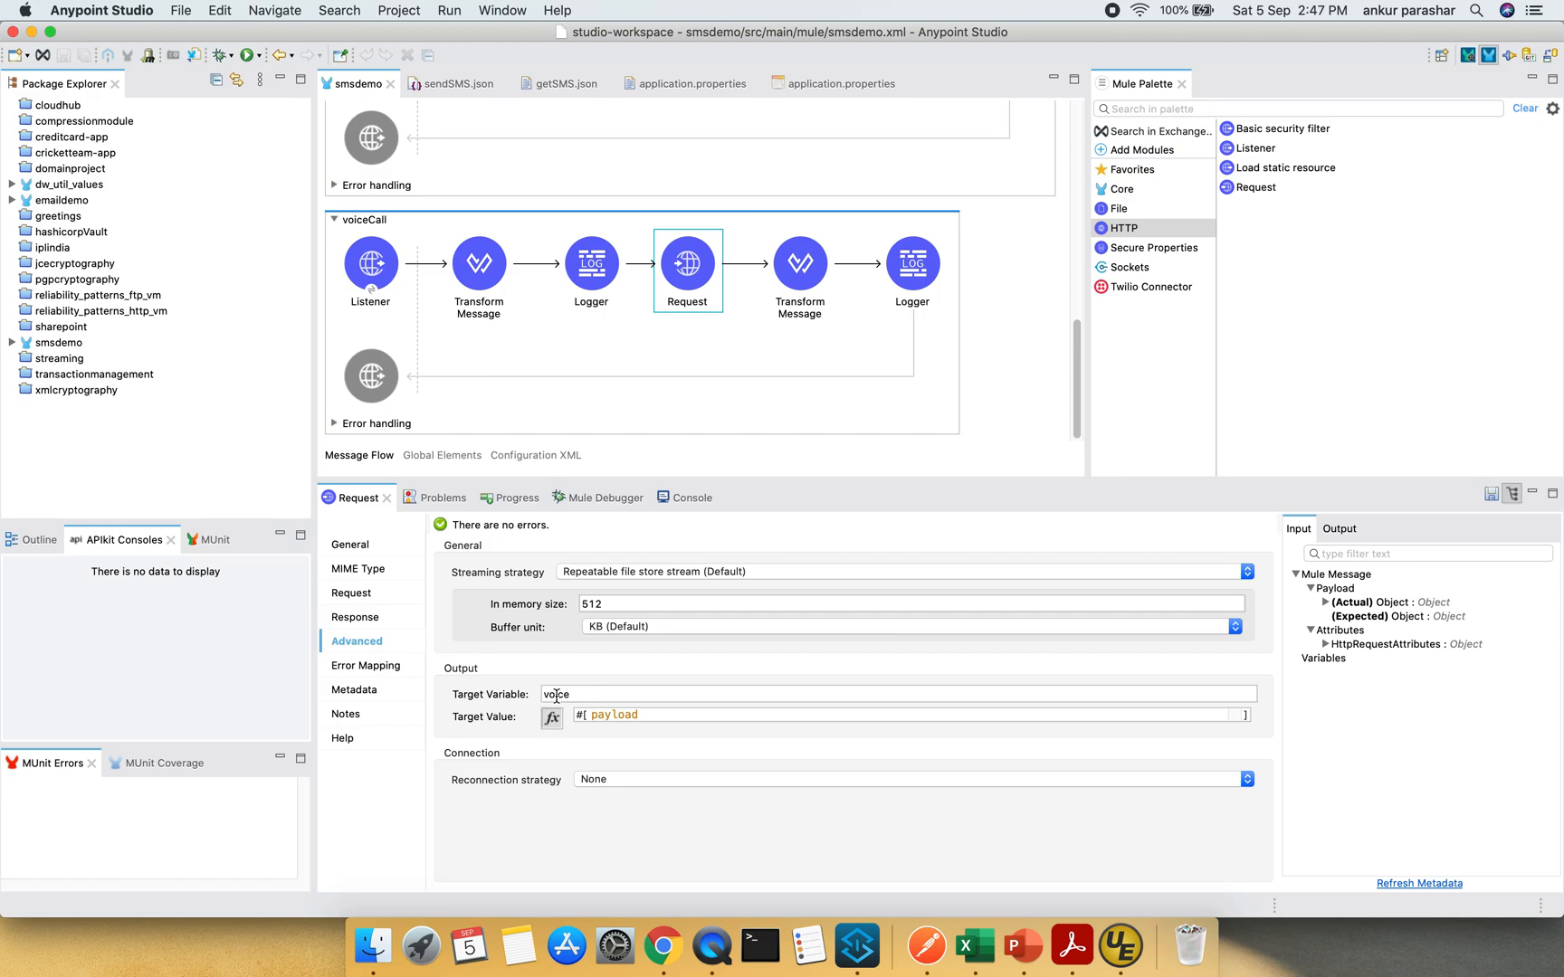
click(800, 262)
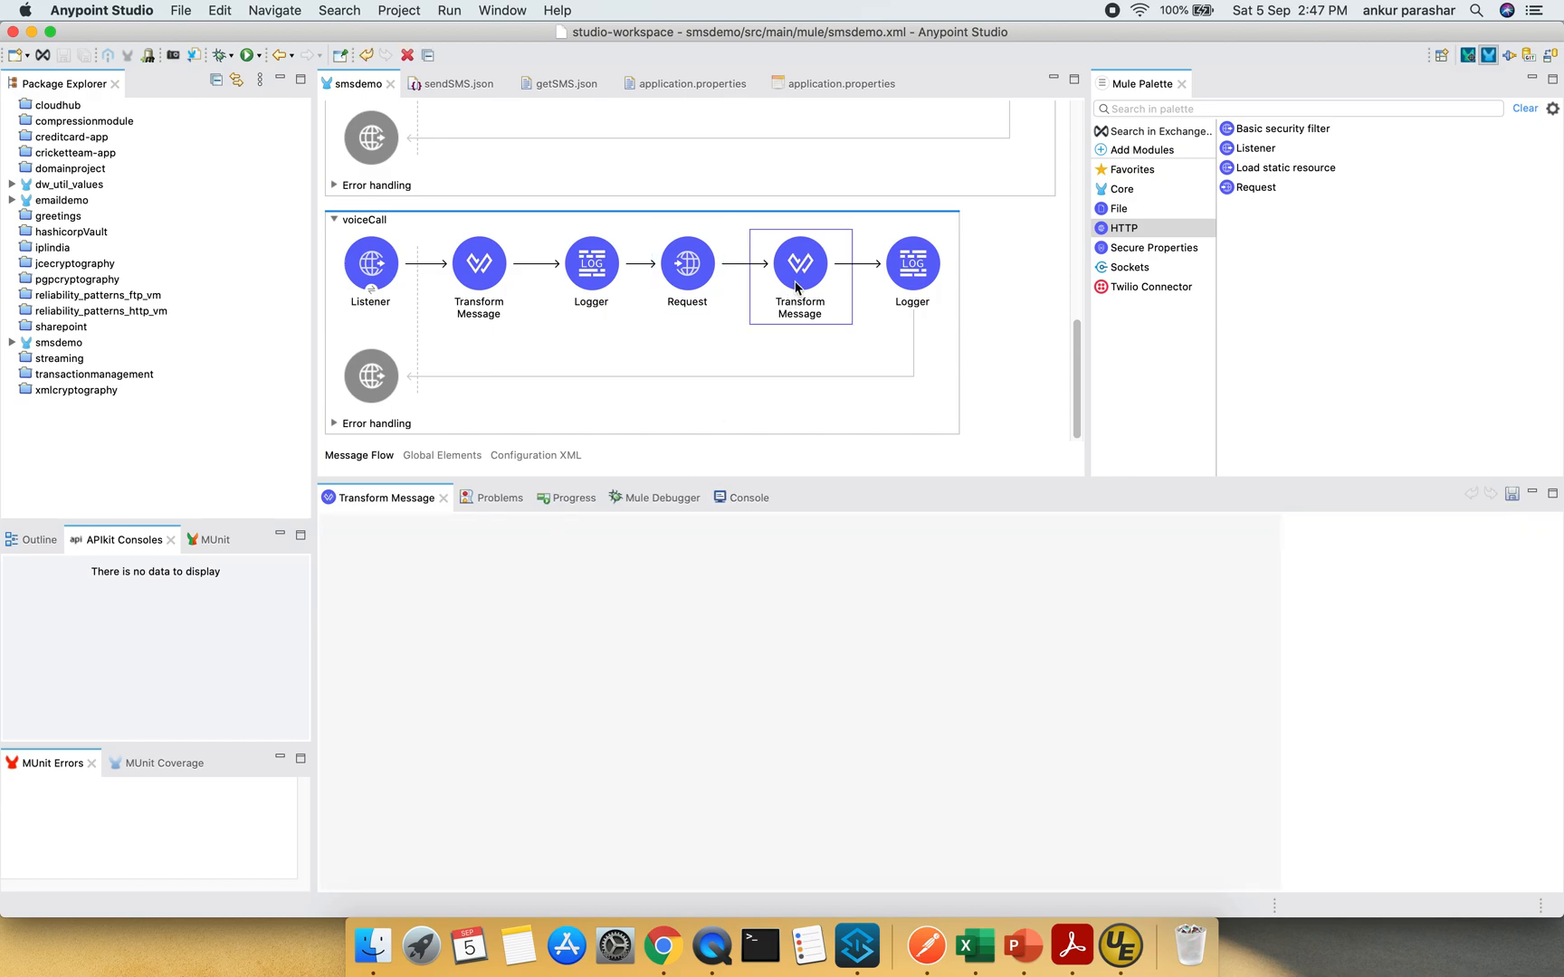
- Review the second Transform Message mapping vars.voice fields to JSON, the final Logger, and the smsdemo console output
click(800, 262)
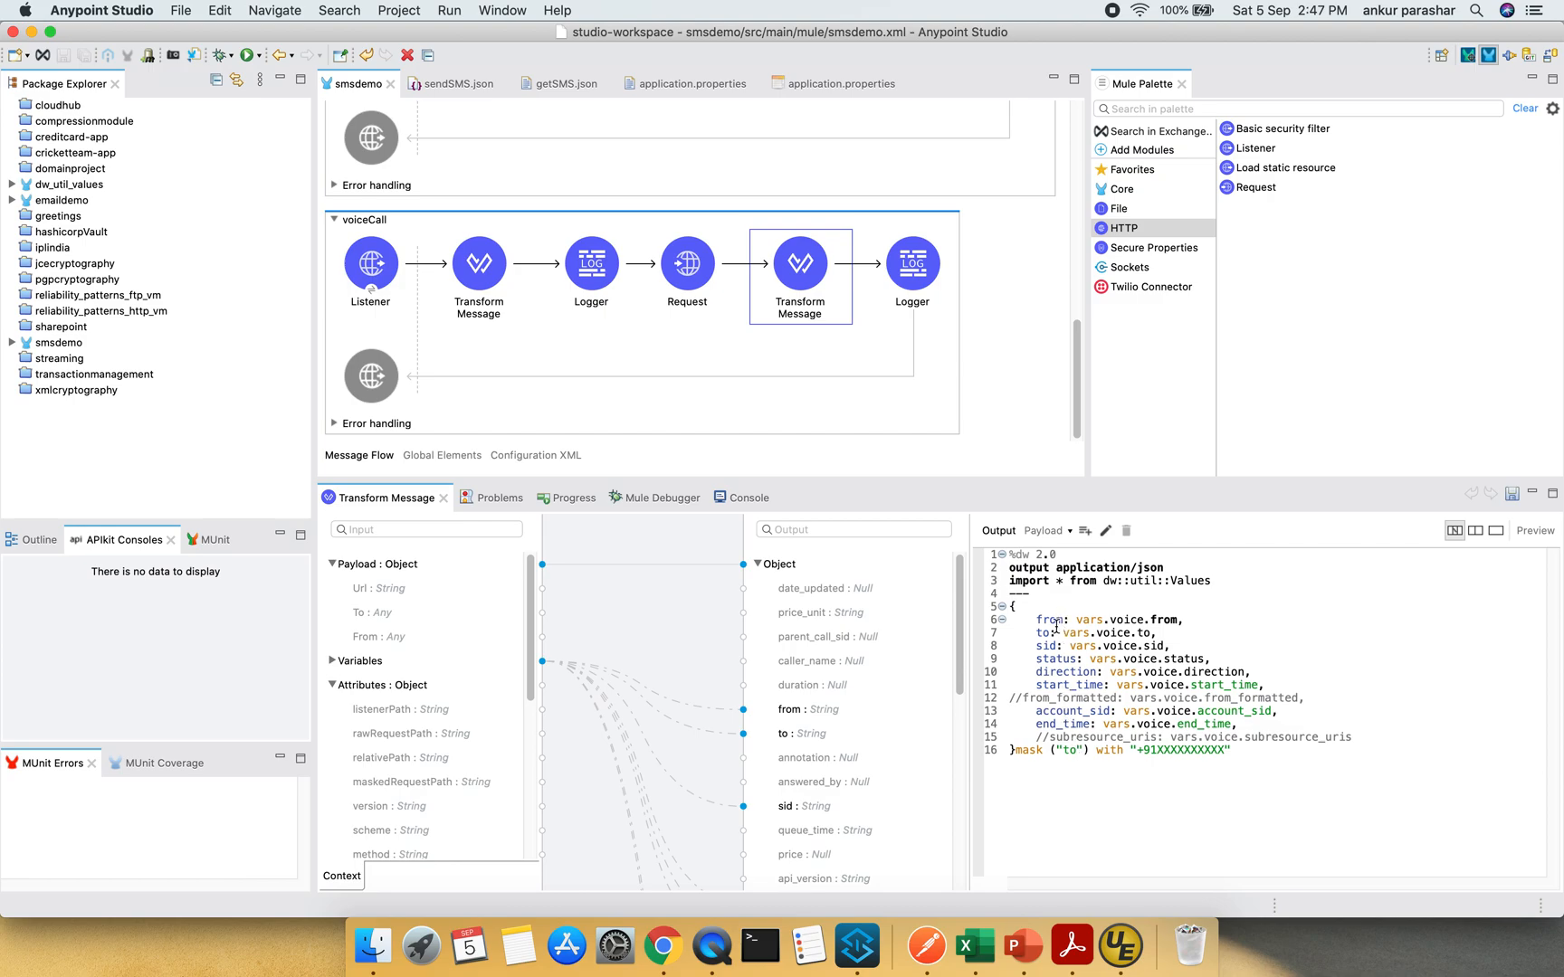
mouse_move(1071, 659)
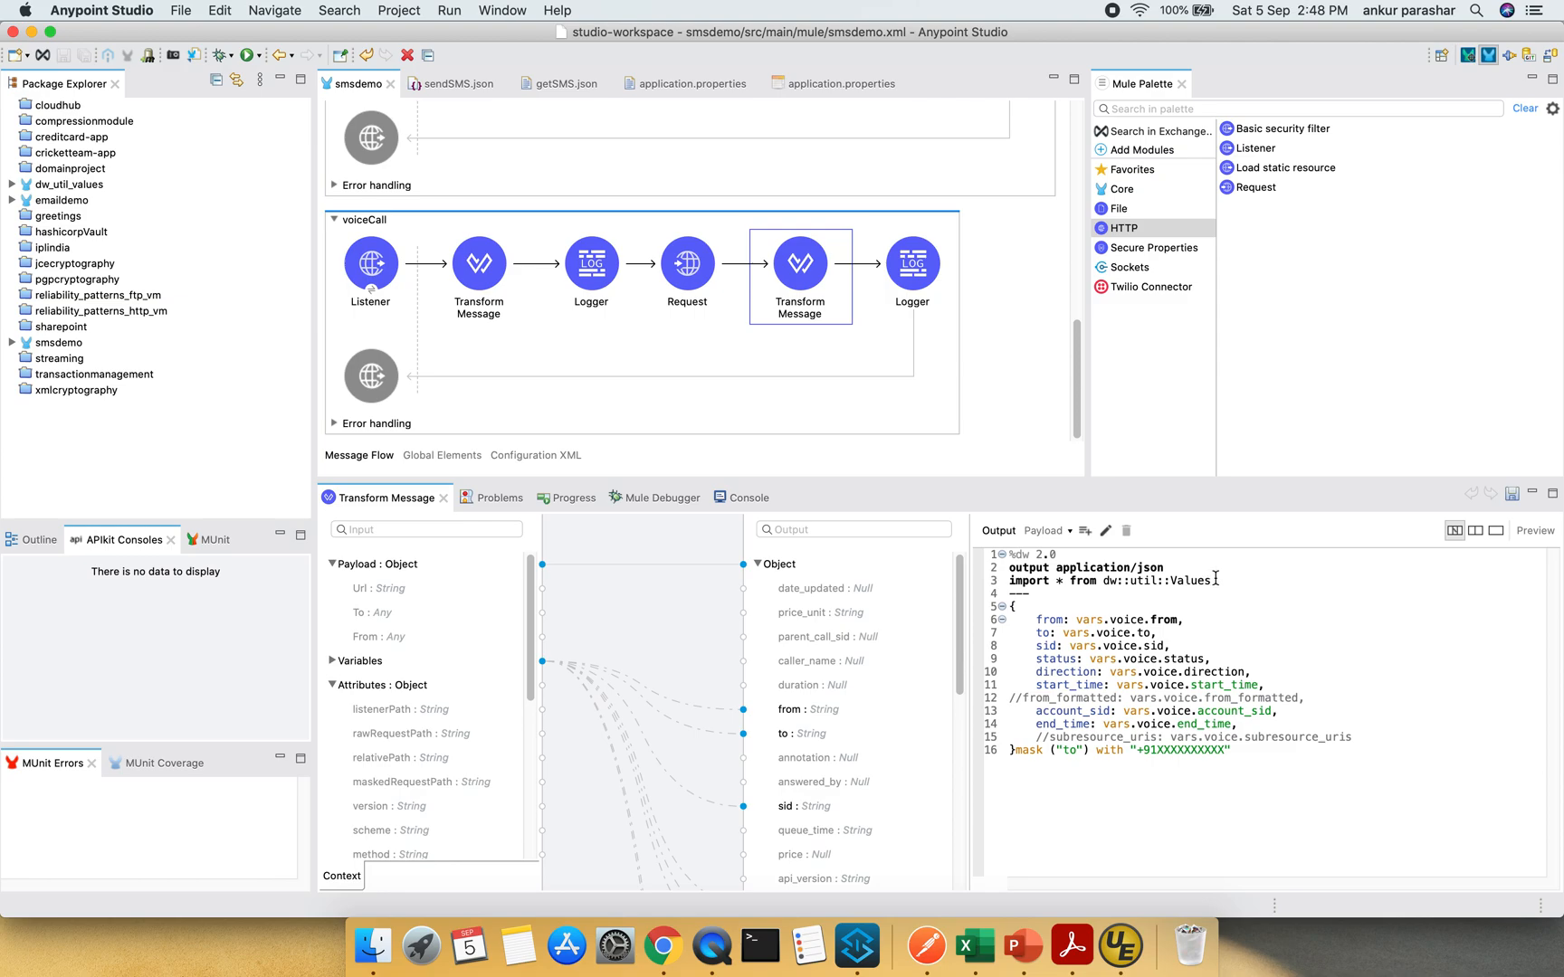
click(912, 263)
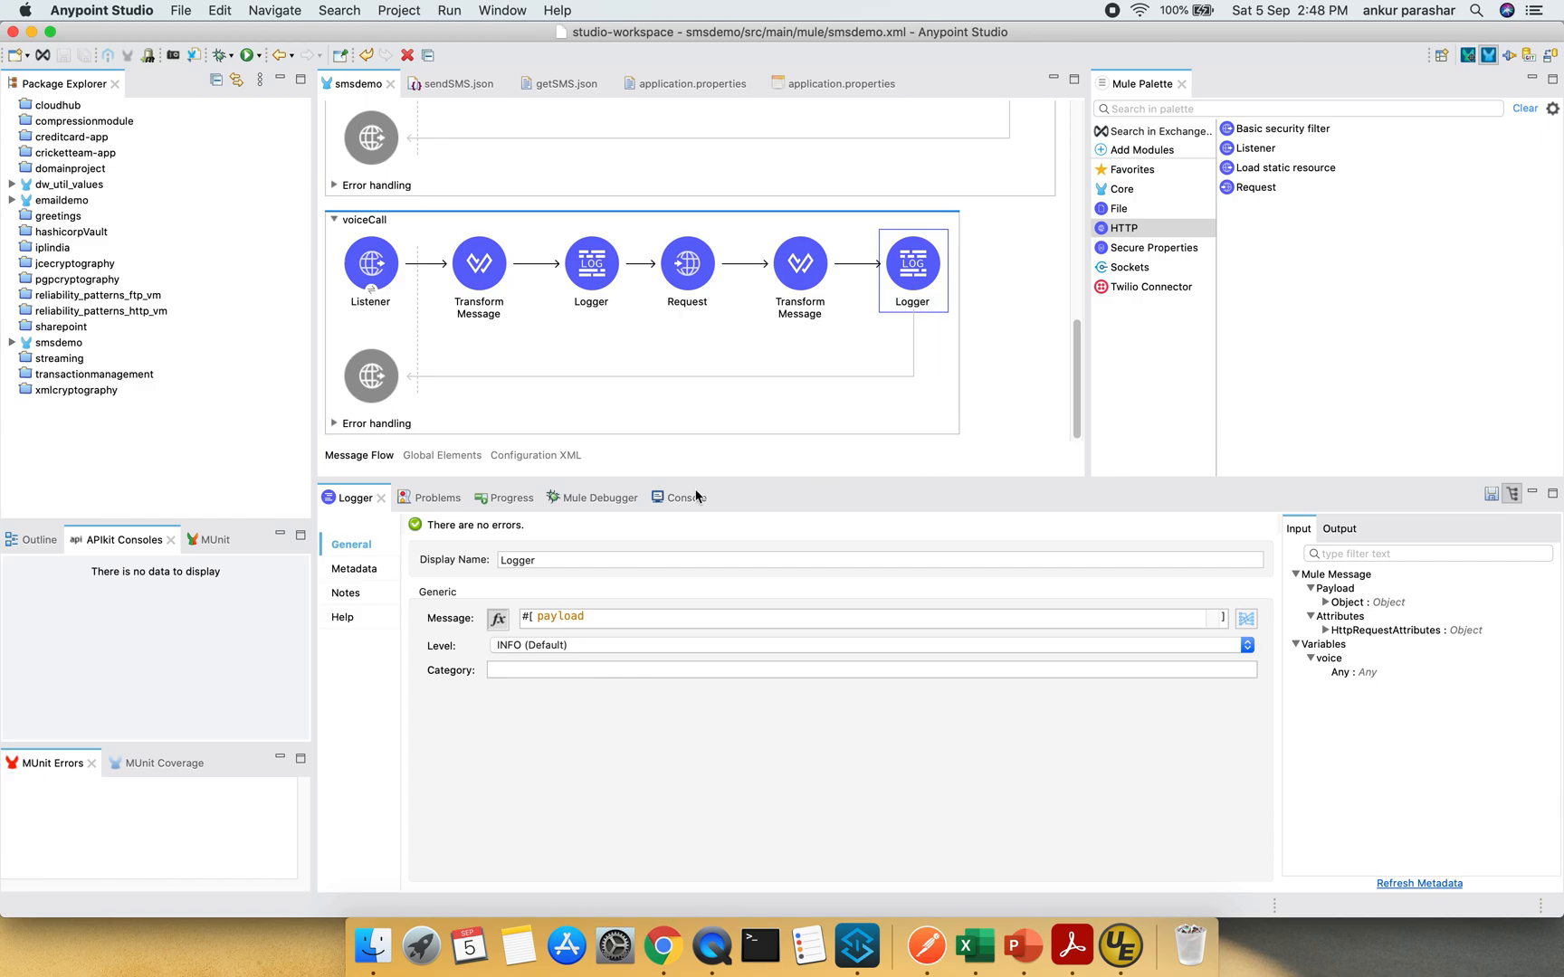
click(677, 497)
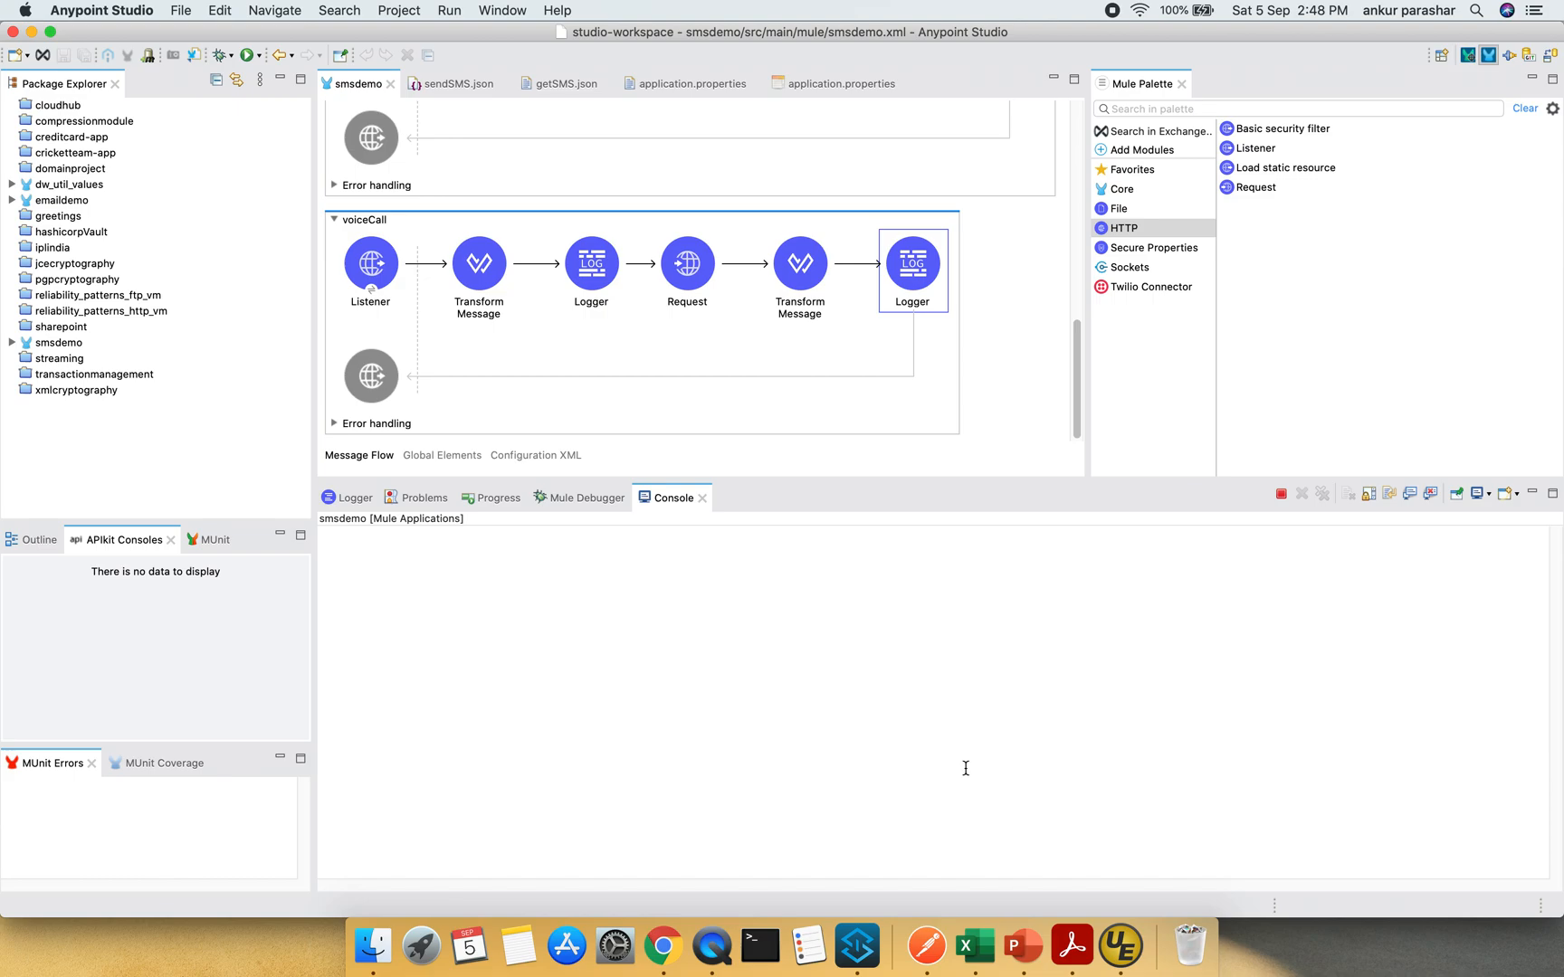
- Resend the POST to localhost:8081/voicecall in Postman, getting 200 OK with a new queued outbound-api call sid
click(926, 945)
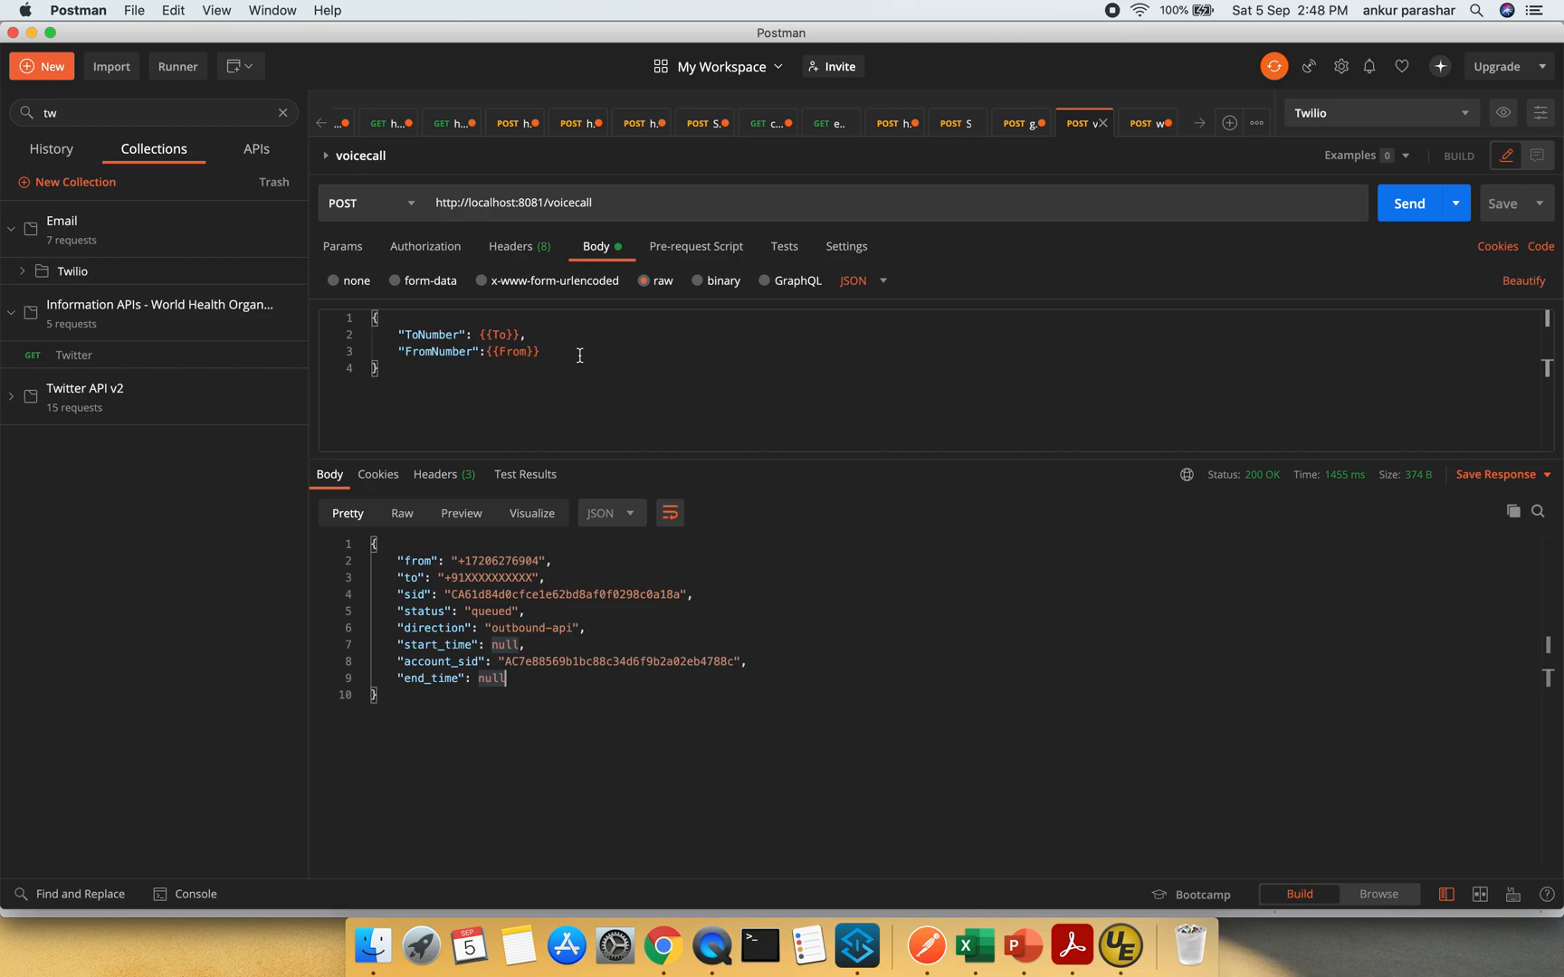
mouse_move(879, 437)
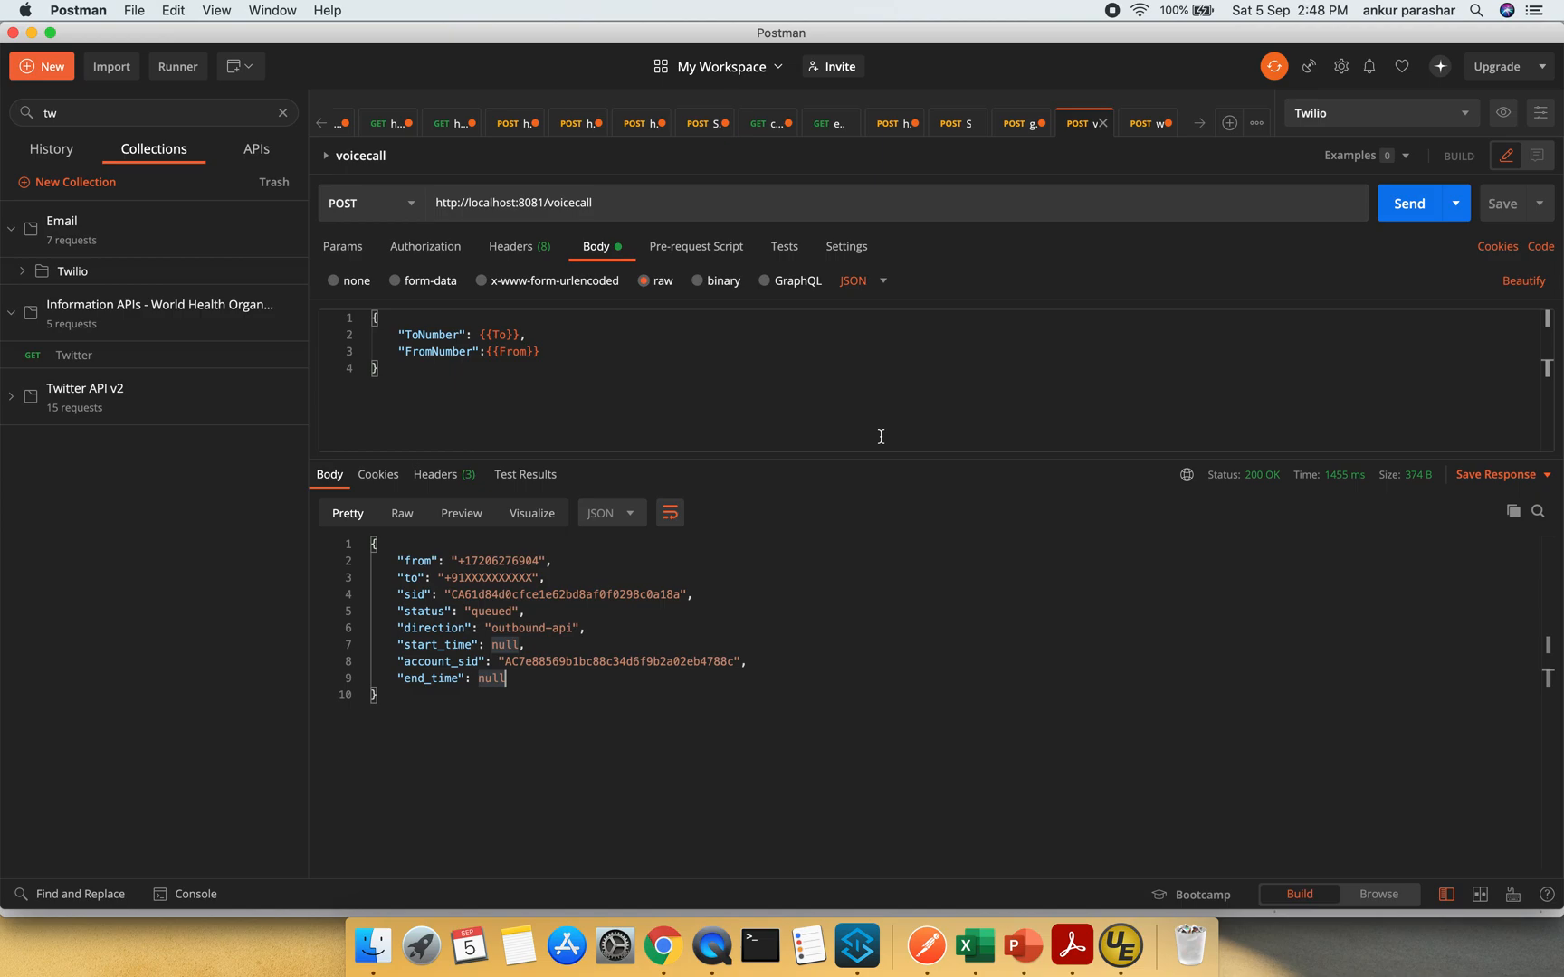
mouse_move(1132, 297)
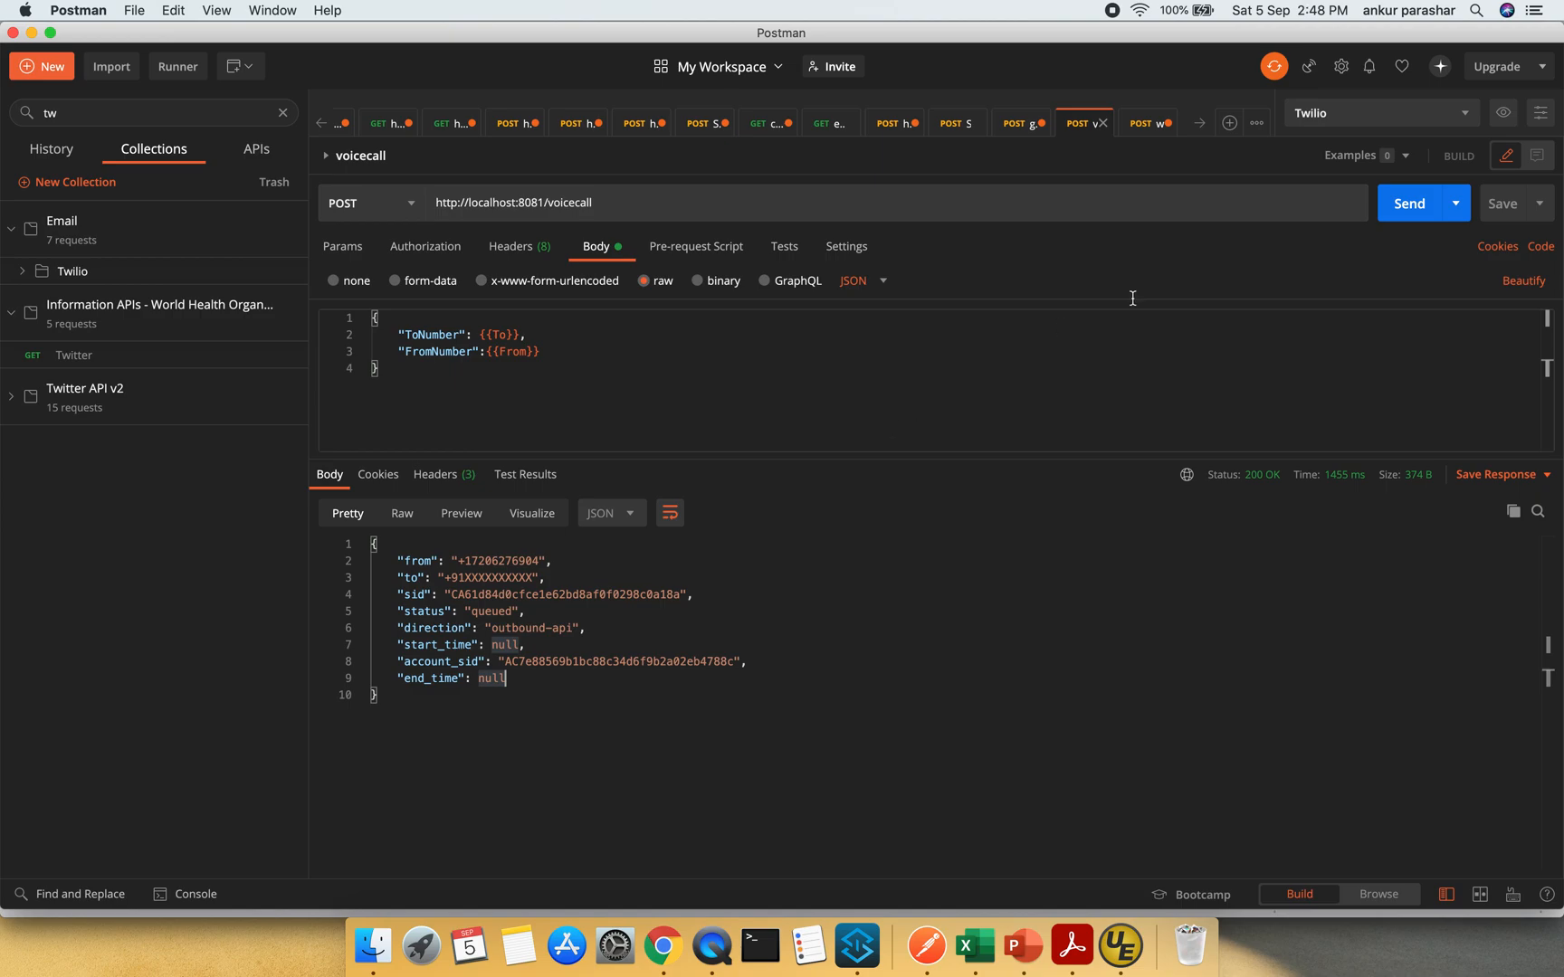
click(1410, 202)
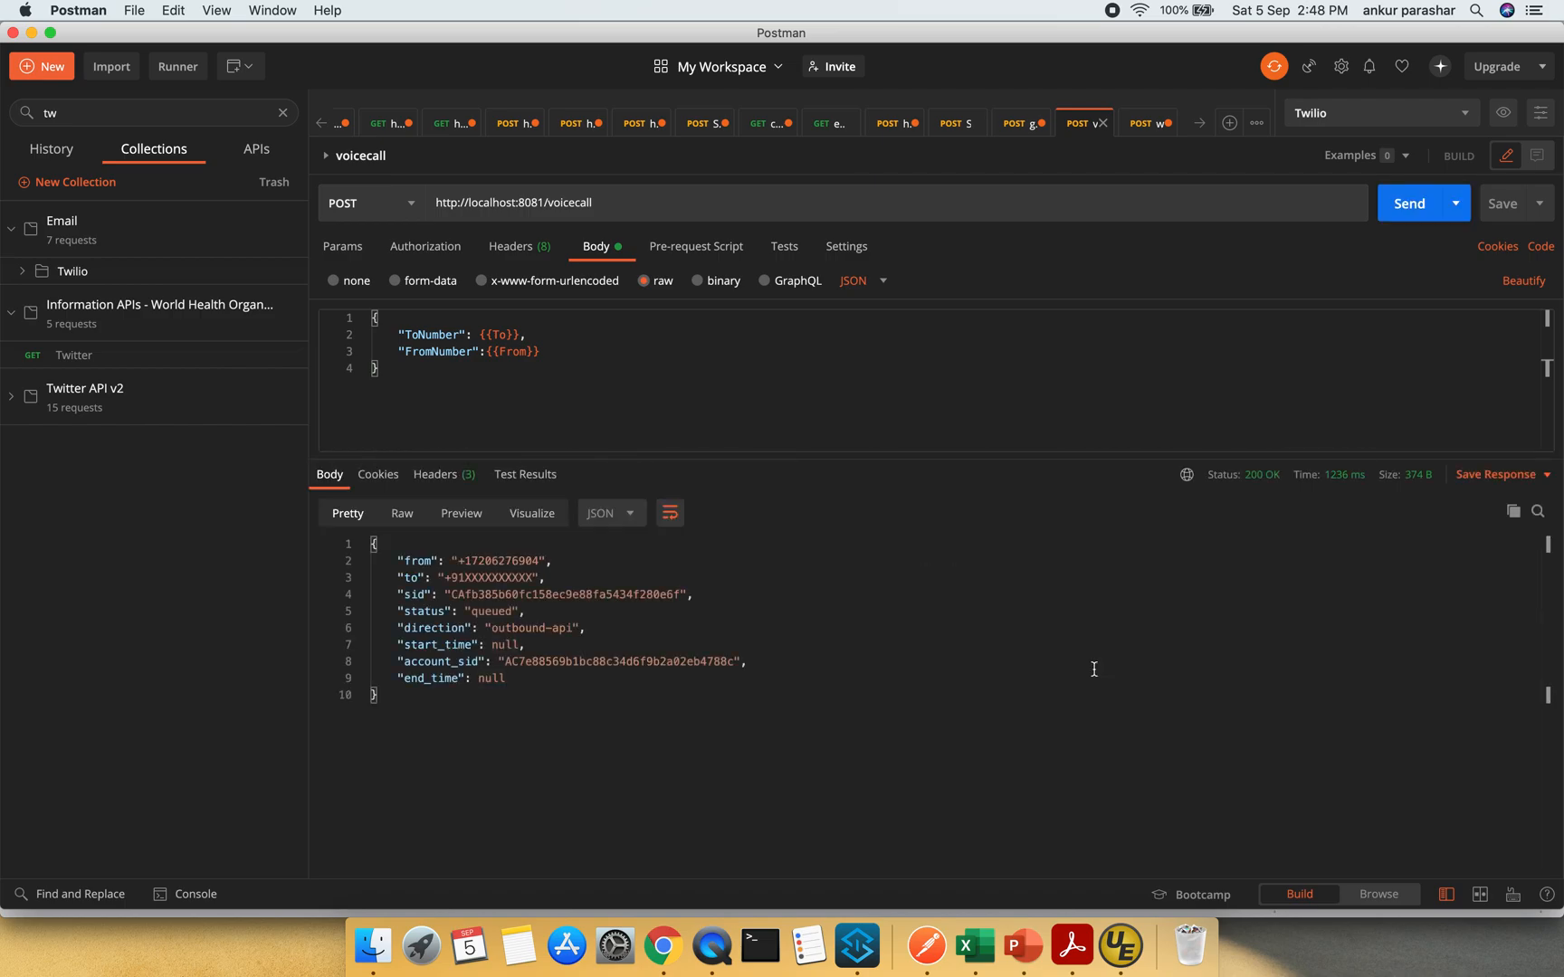
mouse_move(483, 611)
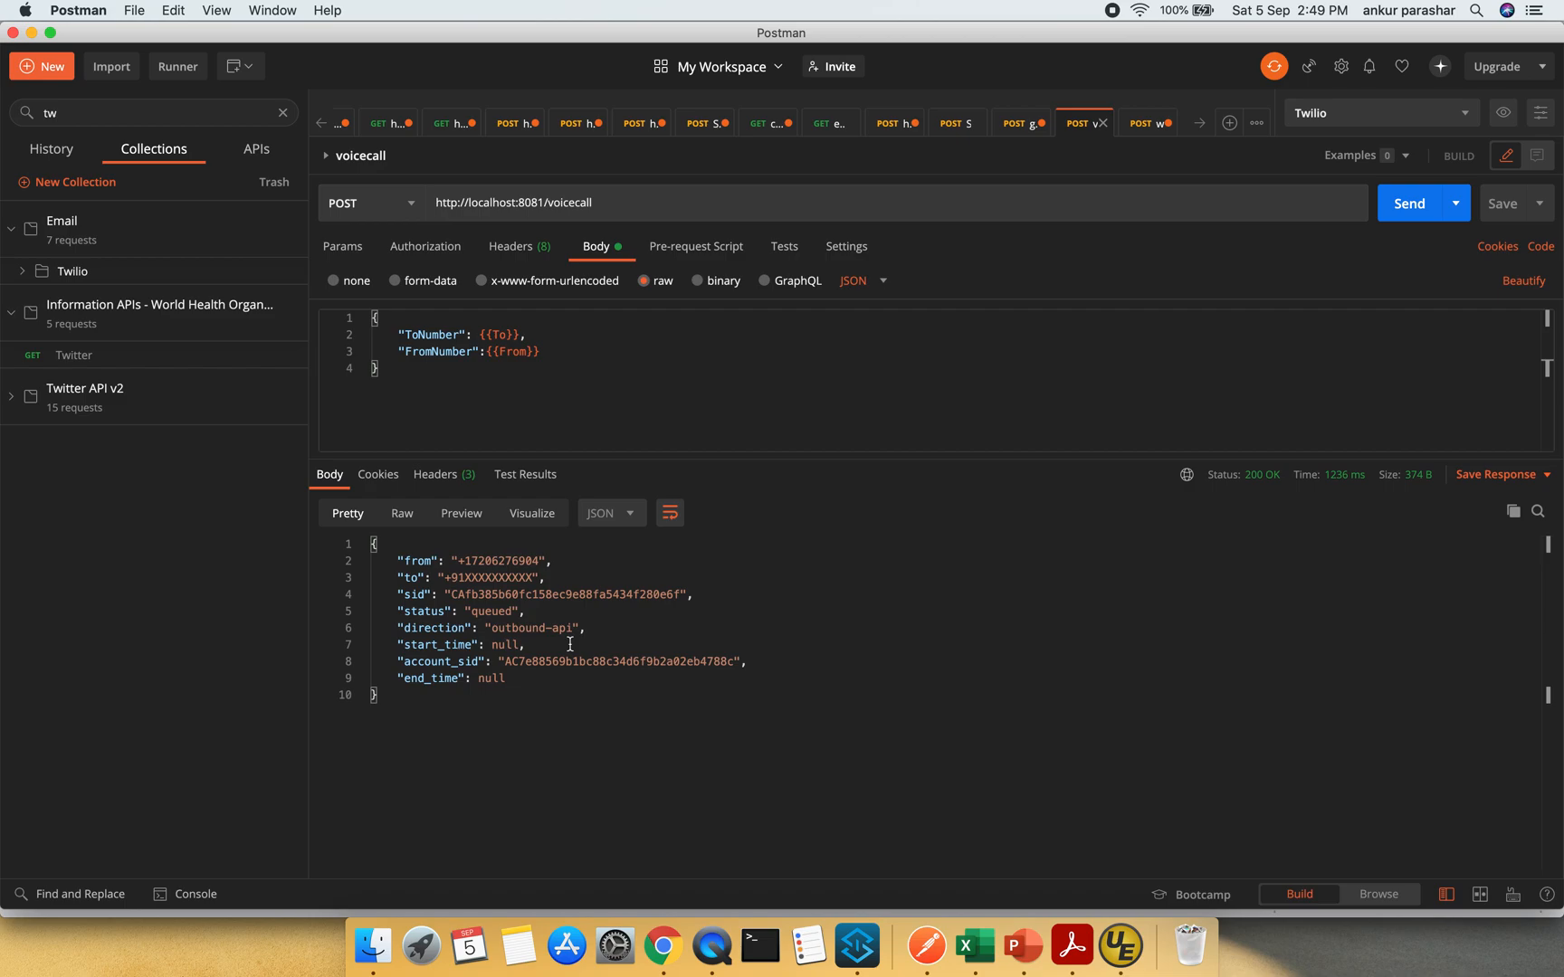
mouse_move(699, 417)
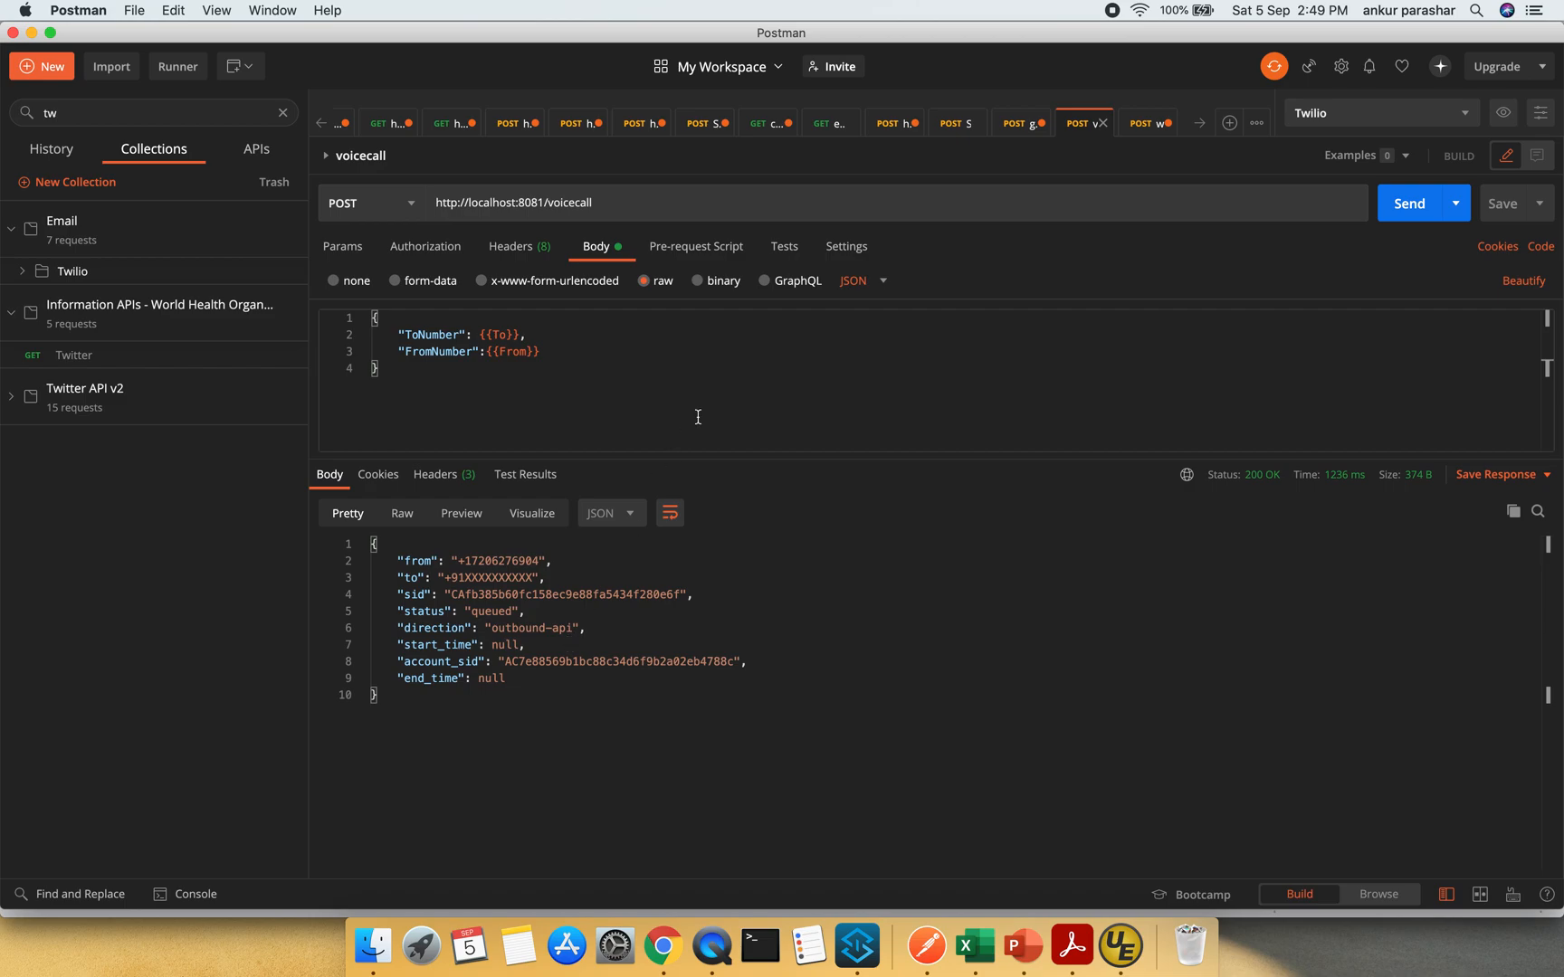
mouse_move(774, 791)
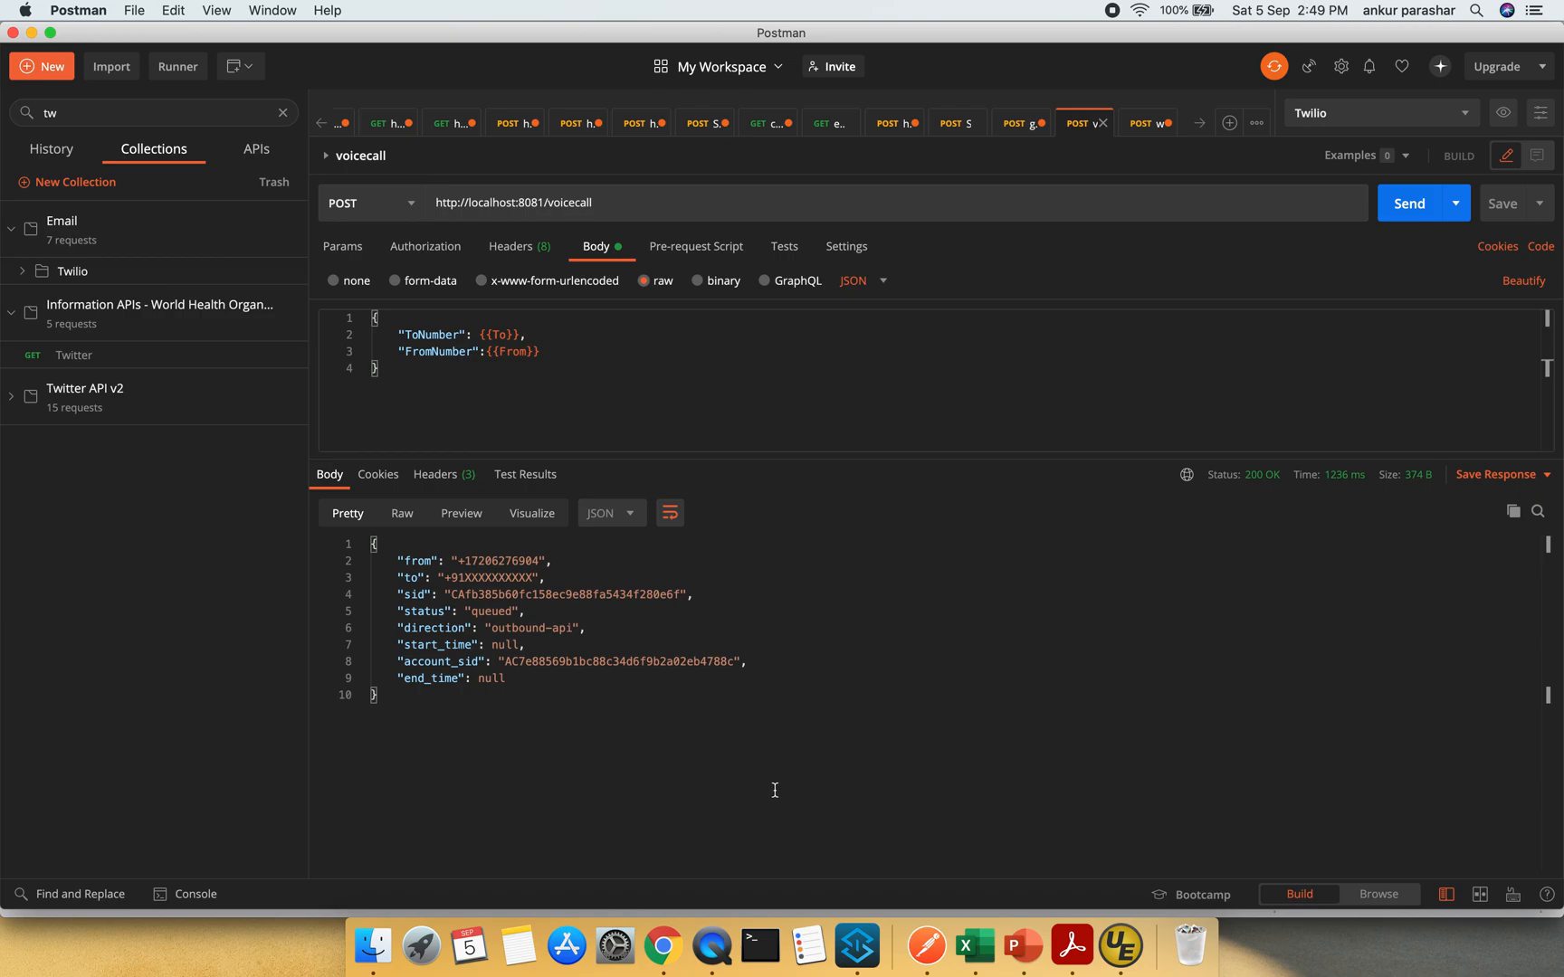
mouse_move(1324, 246)
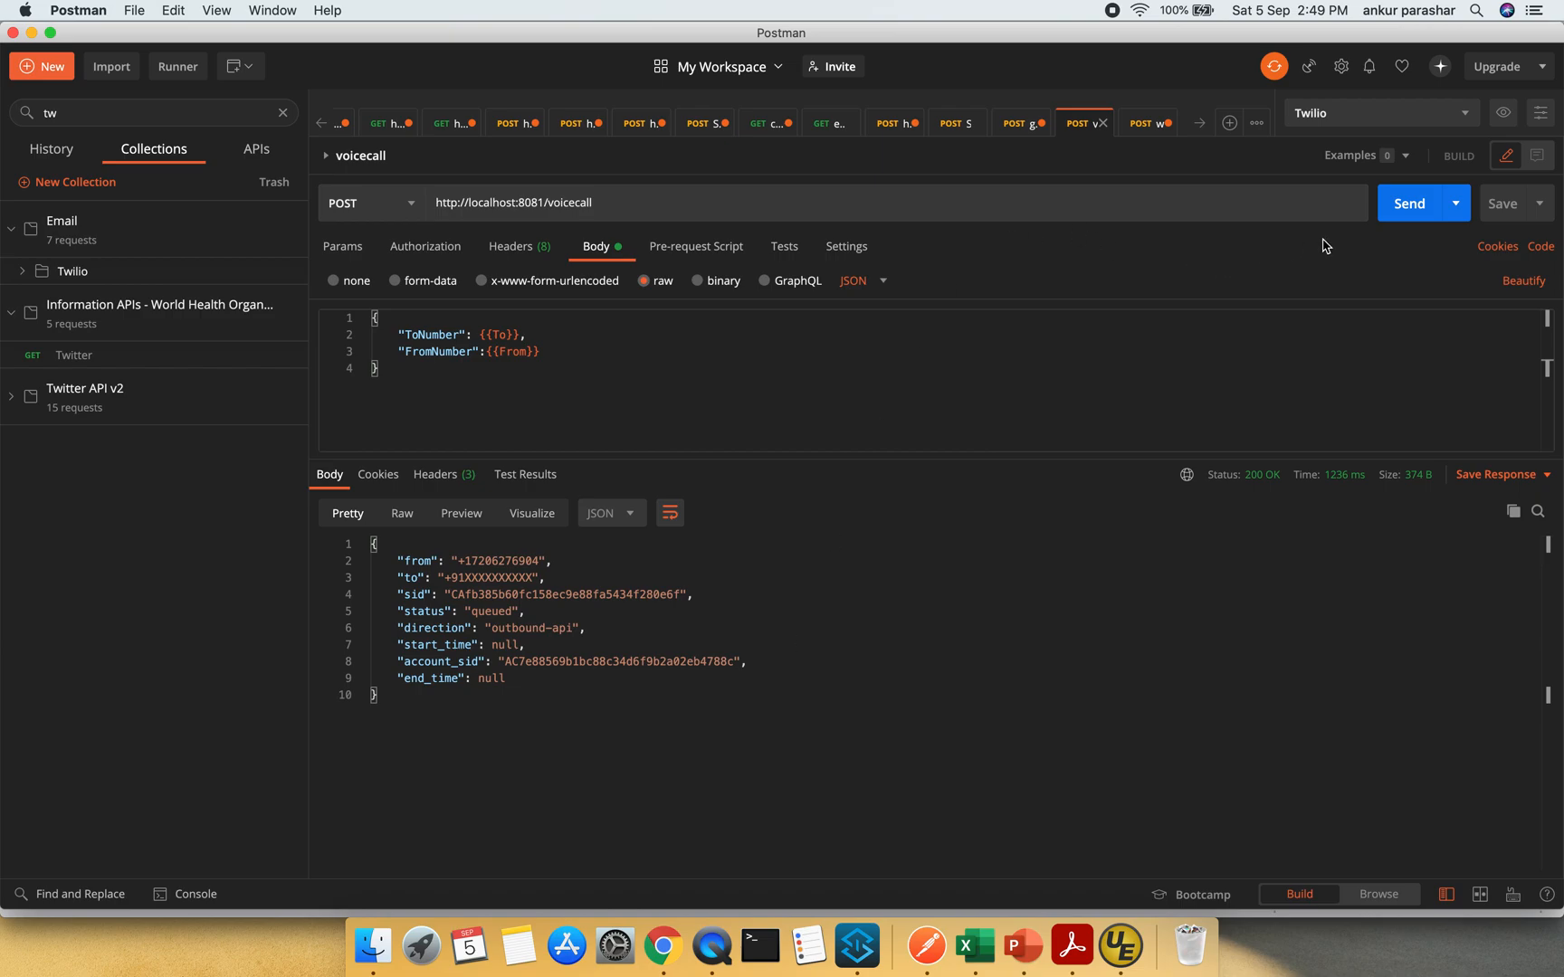
- Send the voicecall request again, receiving another queued call sid while an incoming phone call alert appears
click(1408, 202)
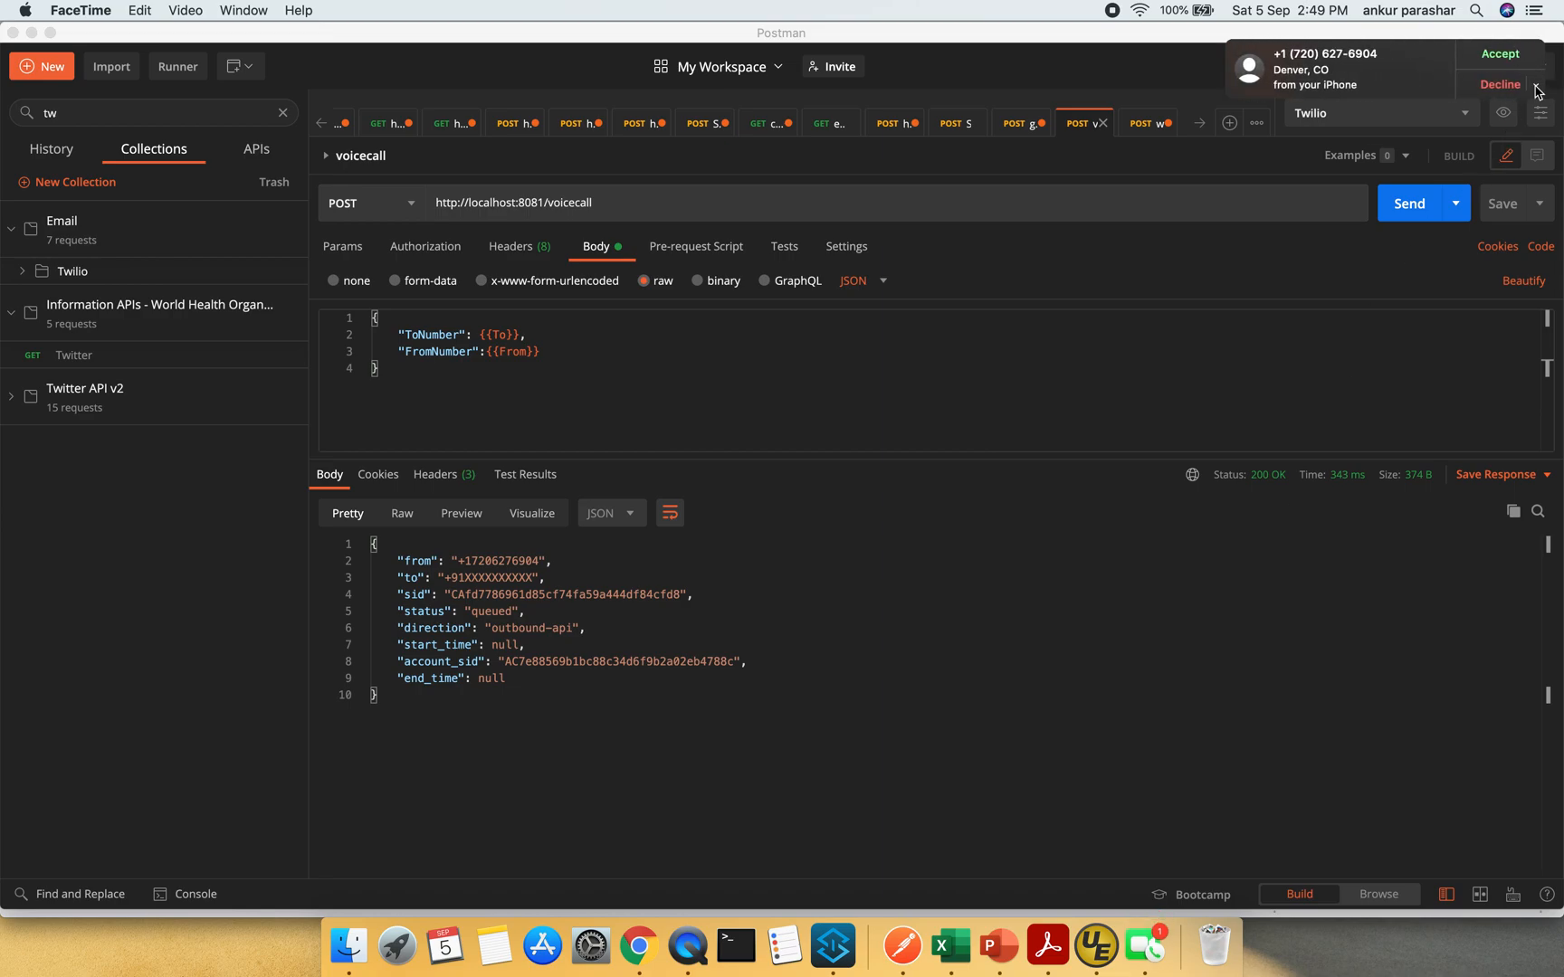
mouse_move(1393, 58)
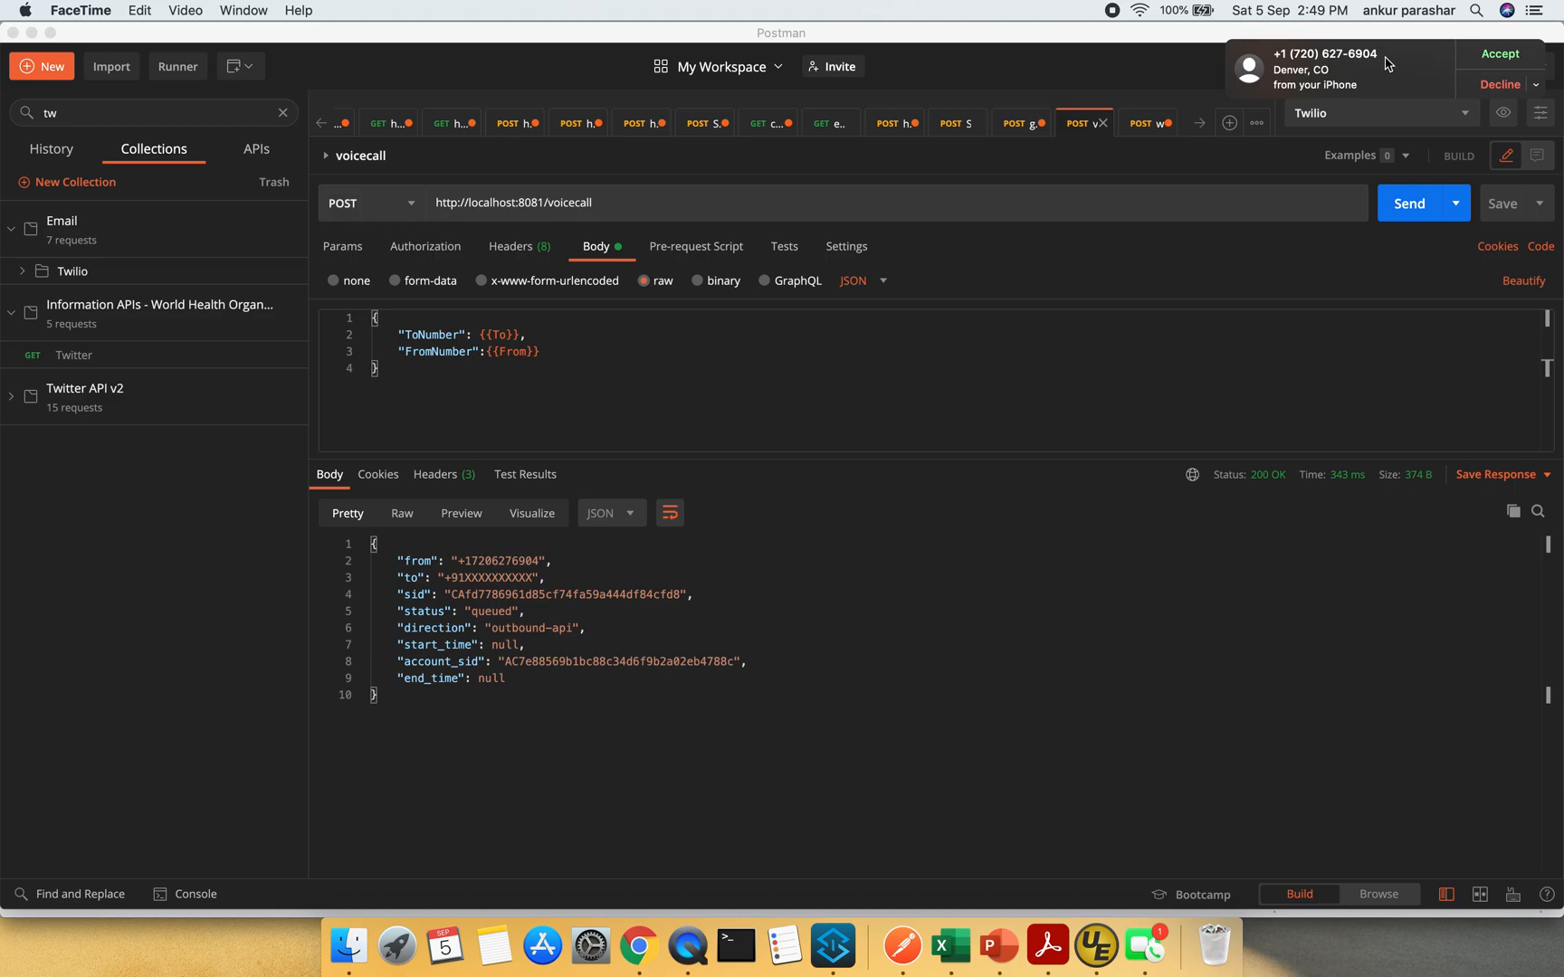
mouse_move(1462, 62)
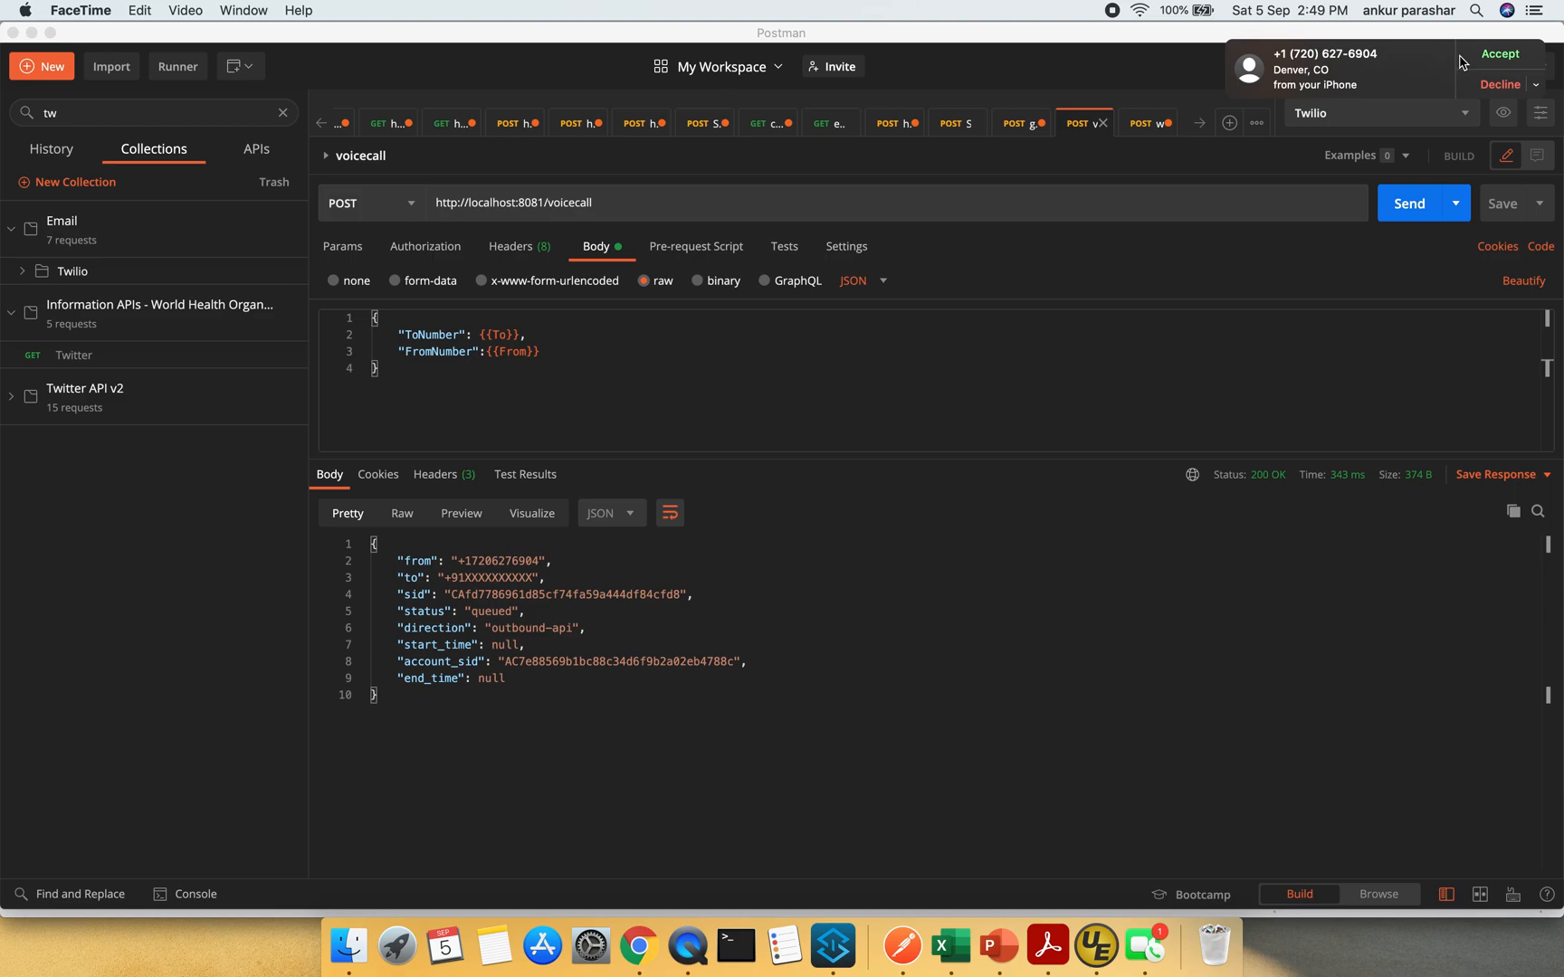
mouse_move(1504, 75)
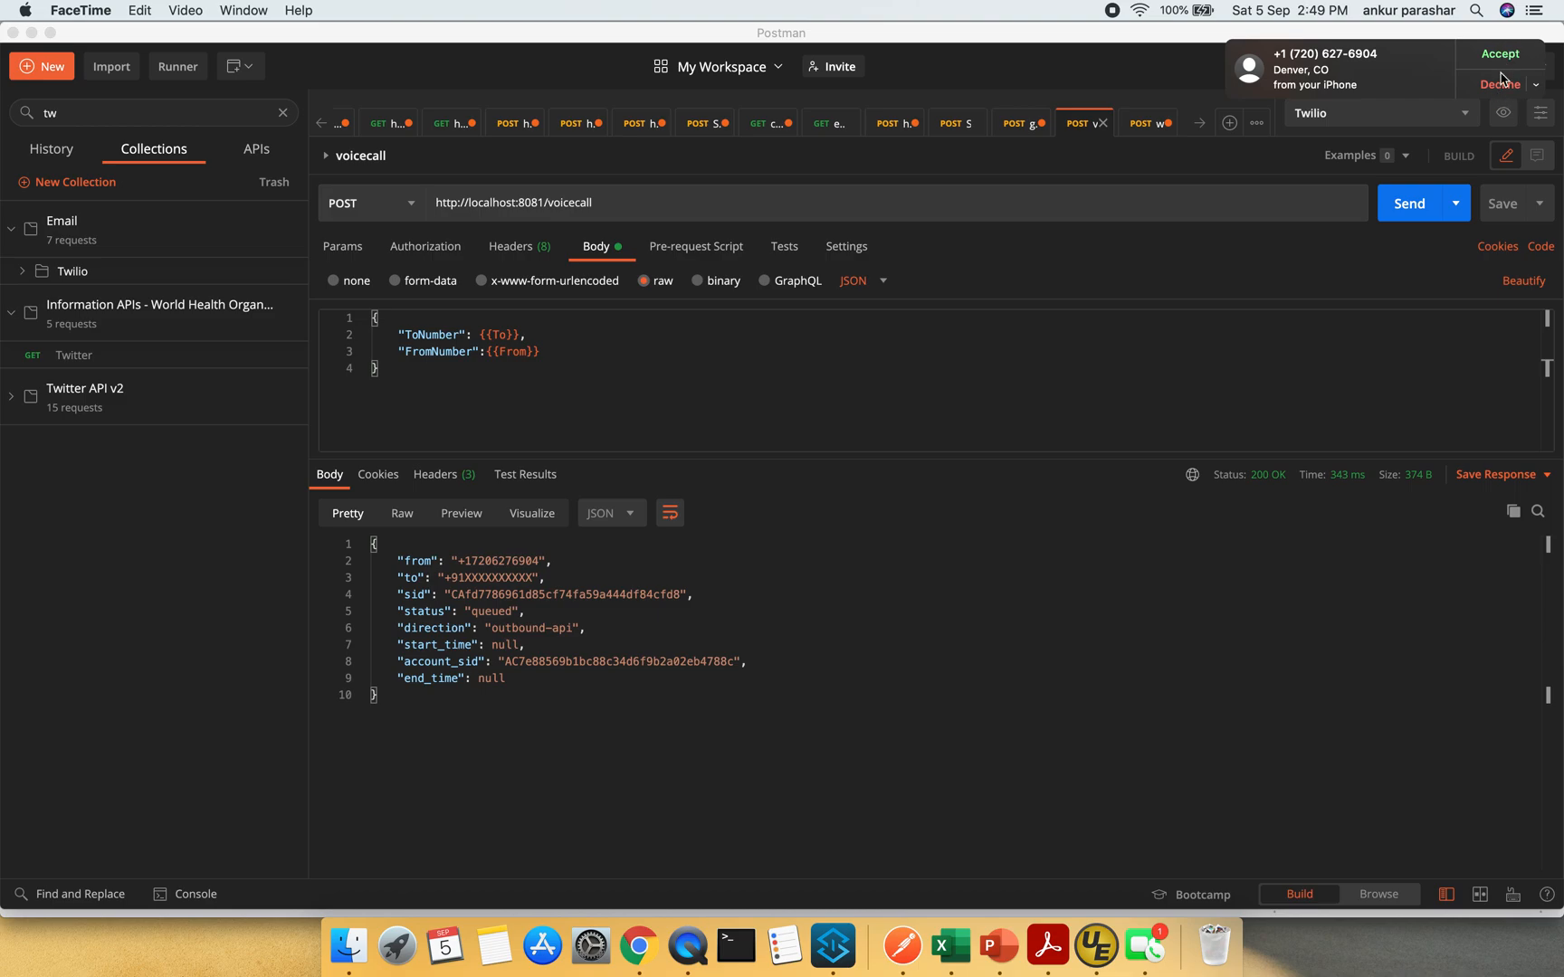